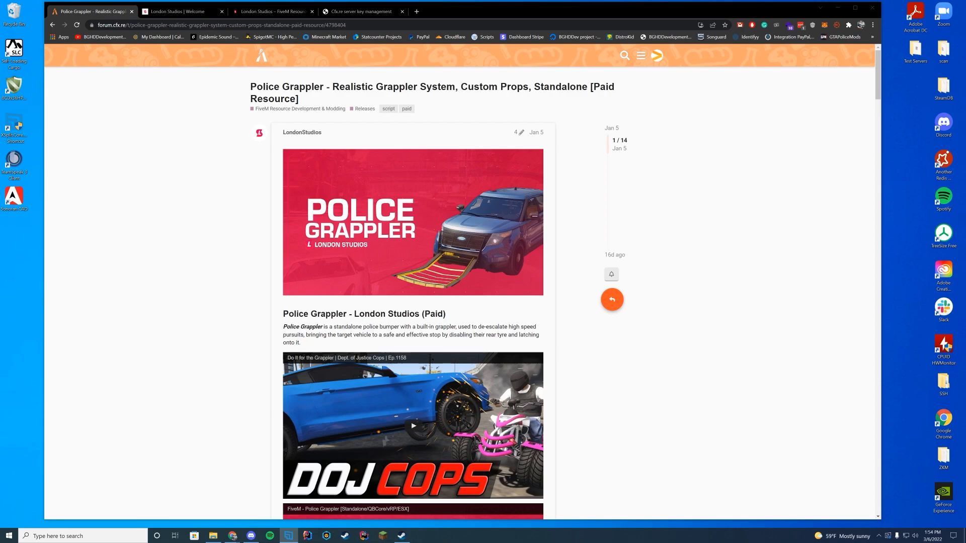
Scroll the London Studios Police Grappler docs down to section 4.3 Installing the Resource.
{"action": "scroll", "scroll_direction": "down", "scroll_amount": 3}
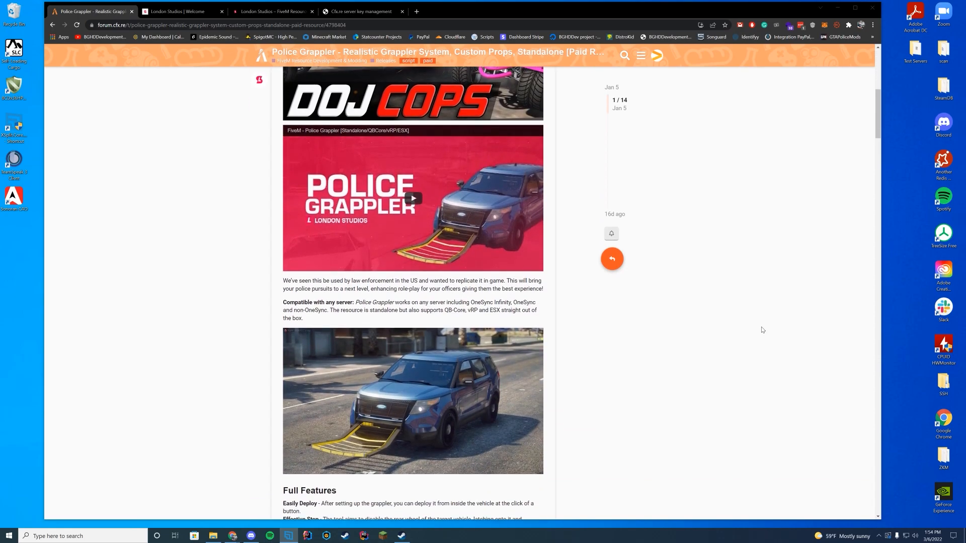
{"action": "scroll", "scroll_direction": "down", "scroll_amount": 3}
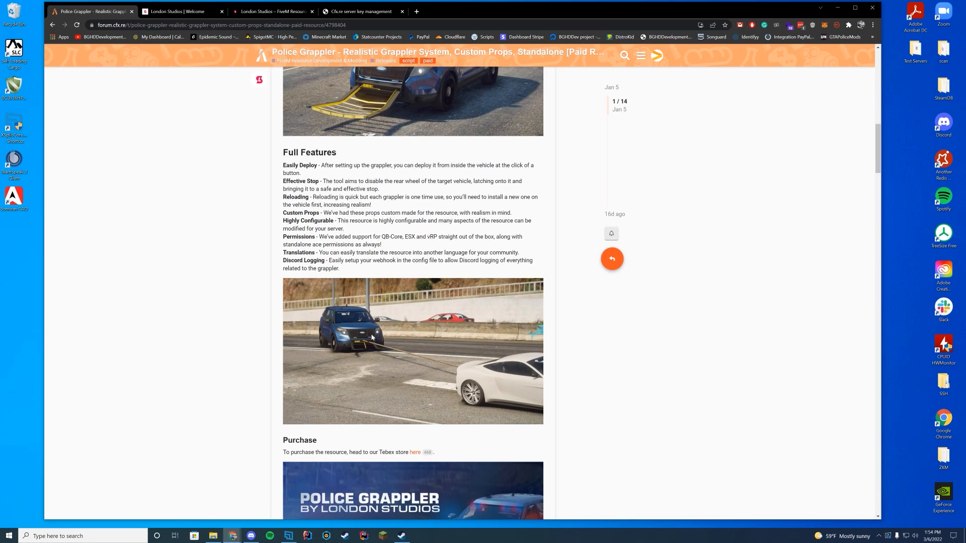
{"action": "scroll", "scroll_direction": "down", "scroll_amount": 3}
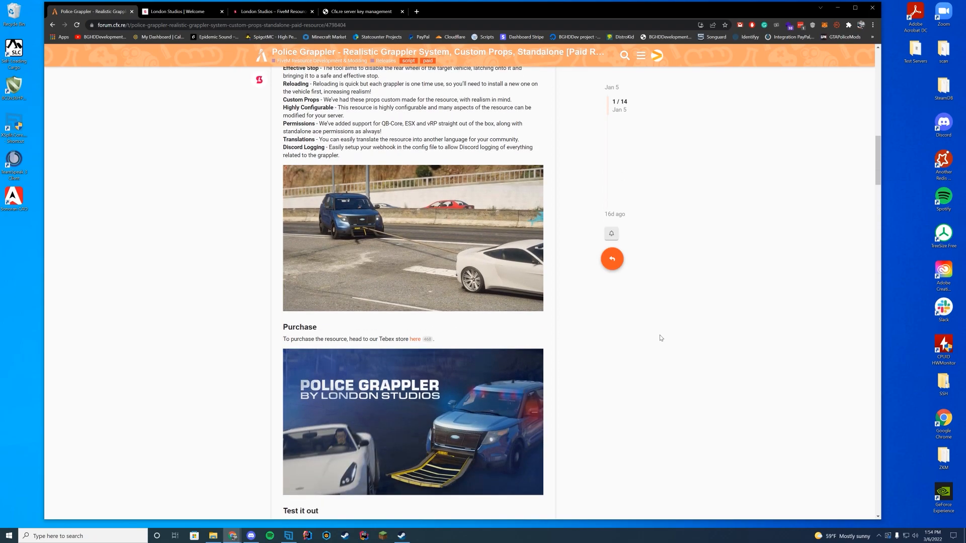
{"action": "scroll", "scroll_direction": "down", "scroll_amount": 3}
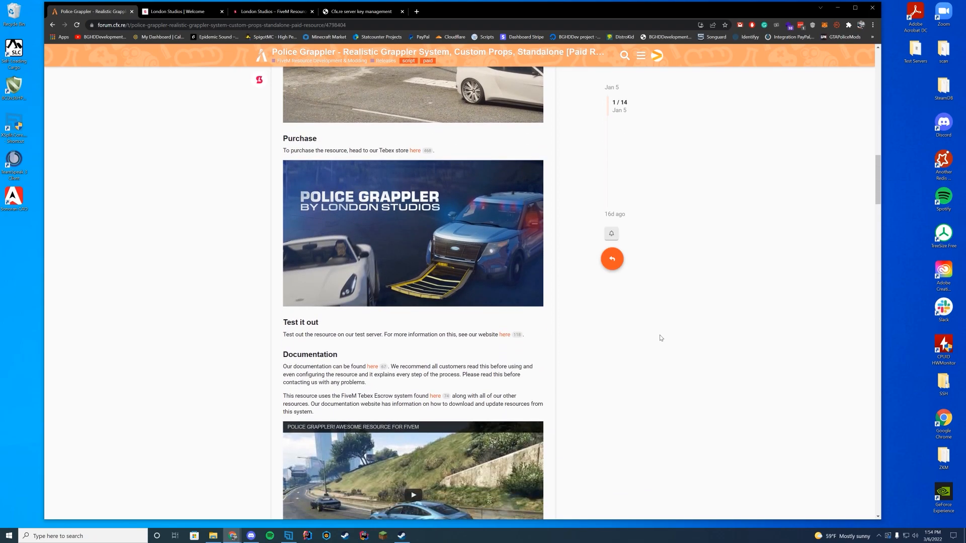
{"action": "mouse_move", "coordinate": [651, 303]}
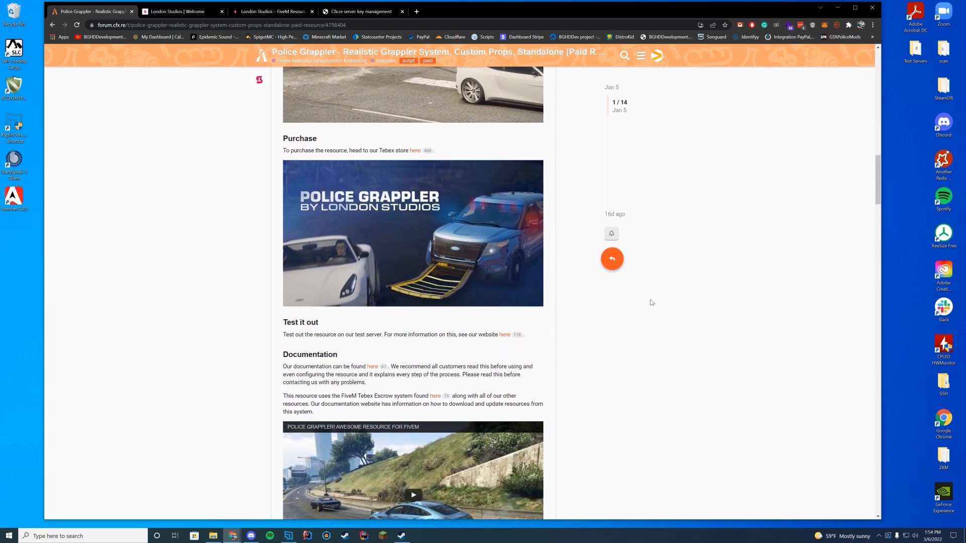
{"action": "mouse_move", "coordinate": [674, 295]}
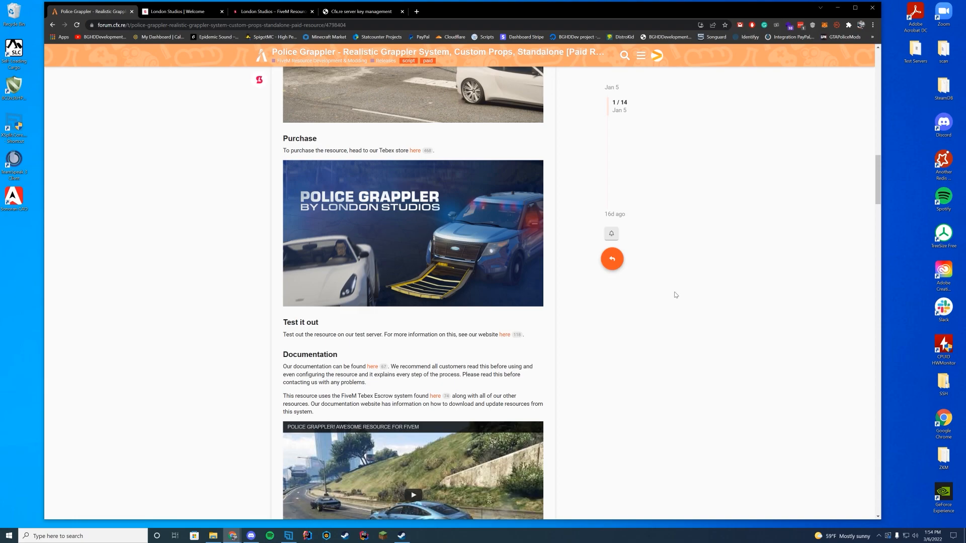
{"action": "scroll", "scroll_direction": "down", "scroll_amount": 3}
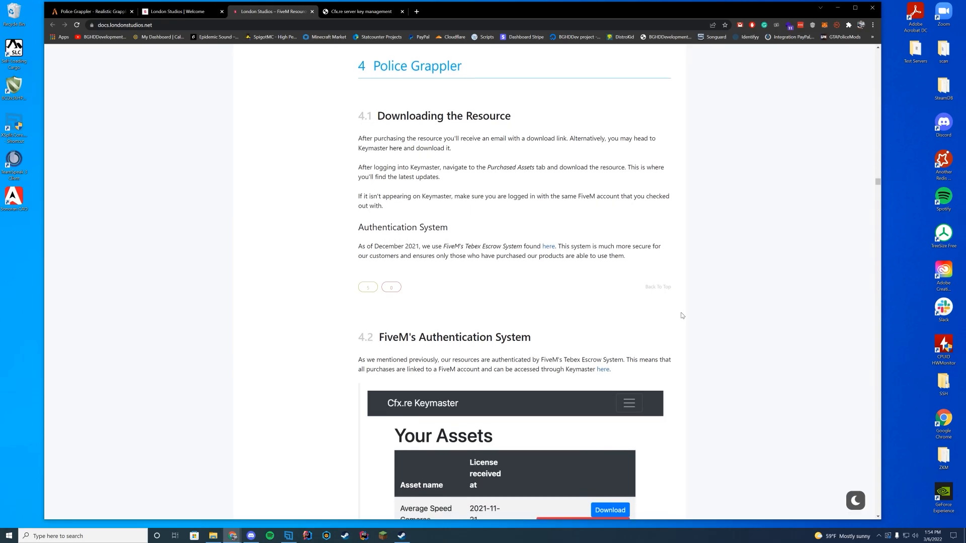
{"action": "scroll", "scroll_direction": "down", "scroll_amount": 3}
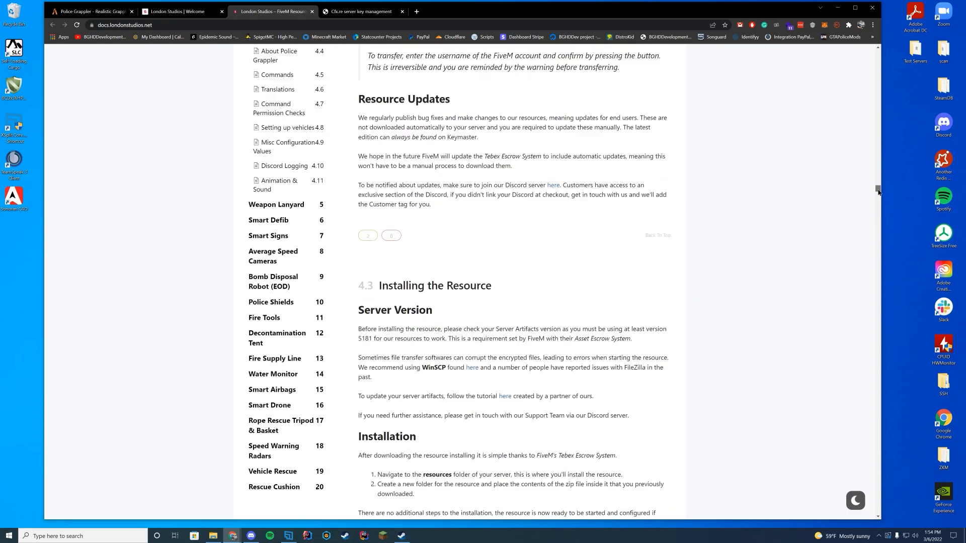
{"action": "scroll", "scroll_direction": "down", "scroll_amount": 3}
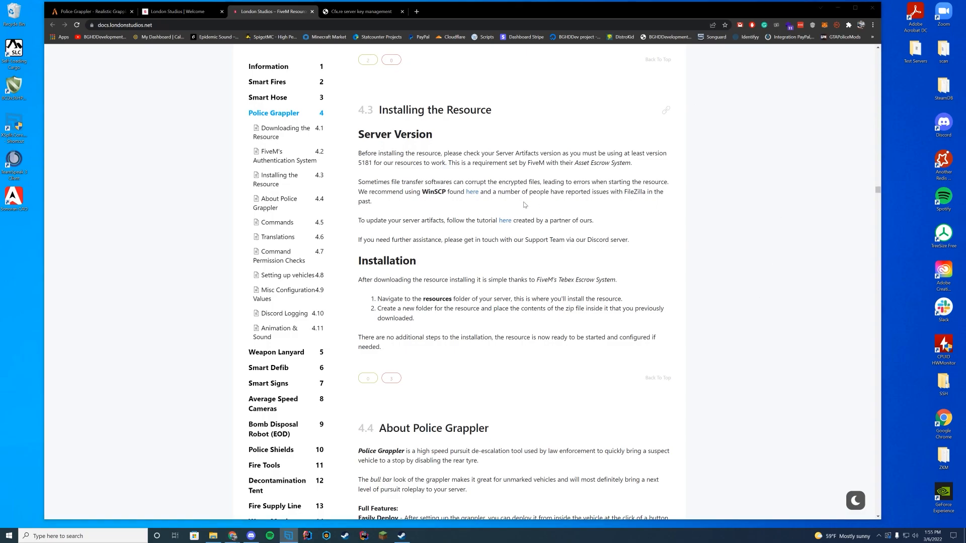
{"action": "mouse_move", "coordinate": [383, 174]}
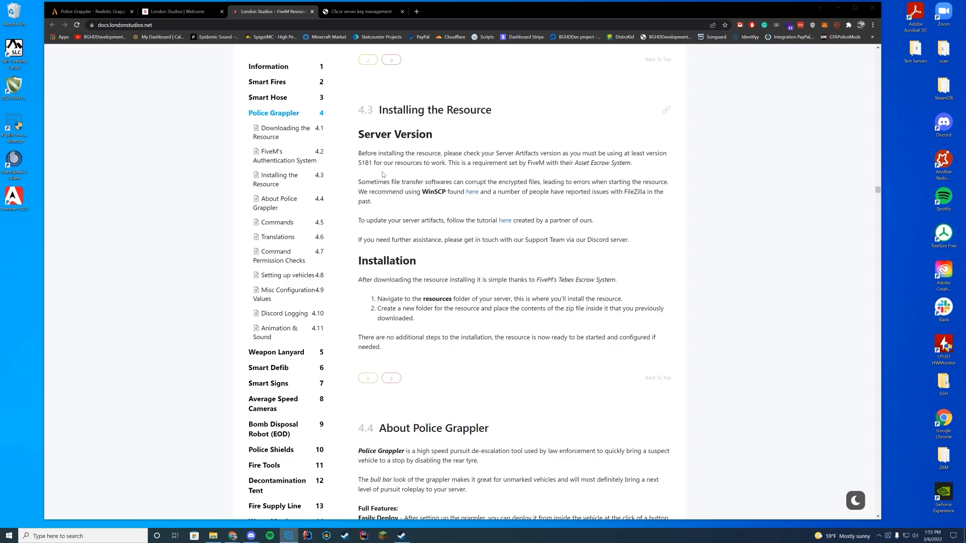
{"action": "mouse_move", "coordinate": [369, 171]}
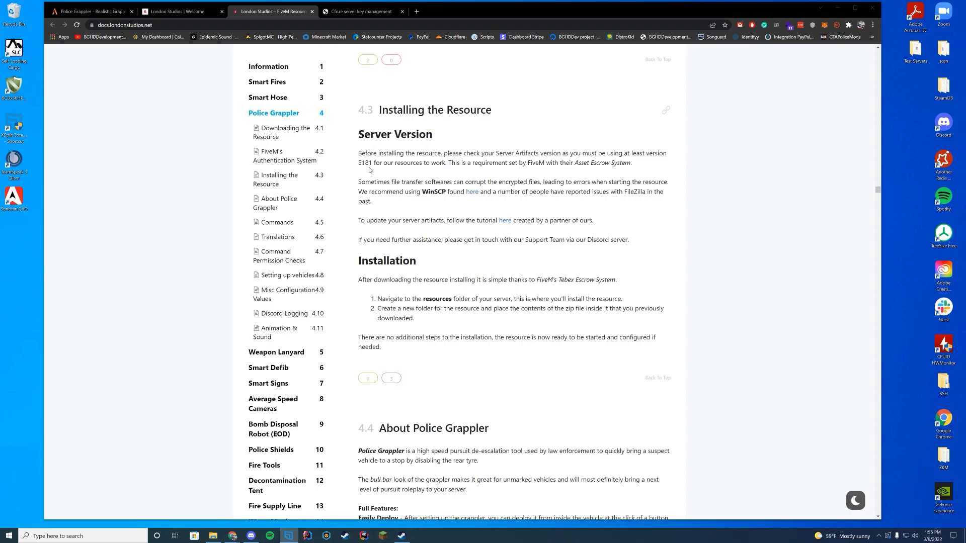
{"action": "mouse_move", "coordinate": [369, 171]}
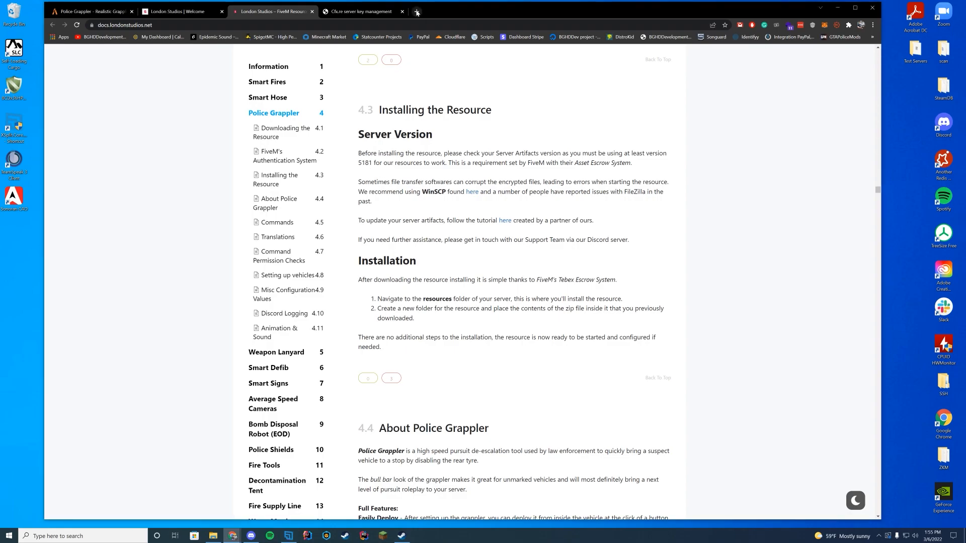
Search 'windows fivem artifacts', open the build_server_windows list and check Latest Recommended build 5181.
{"action": "type", "text": "windows fivem artifacts"}
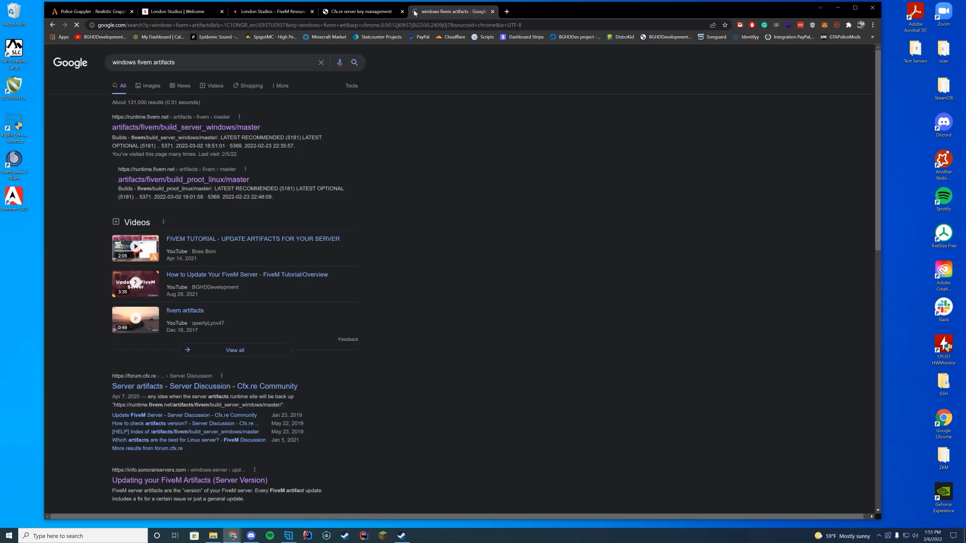
{"action": "left_click", "coordinate": [177, 127]}
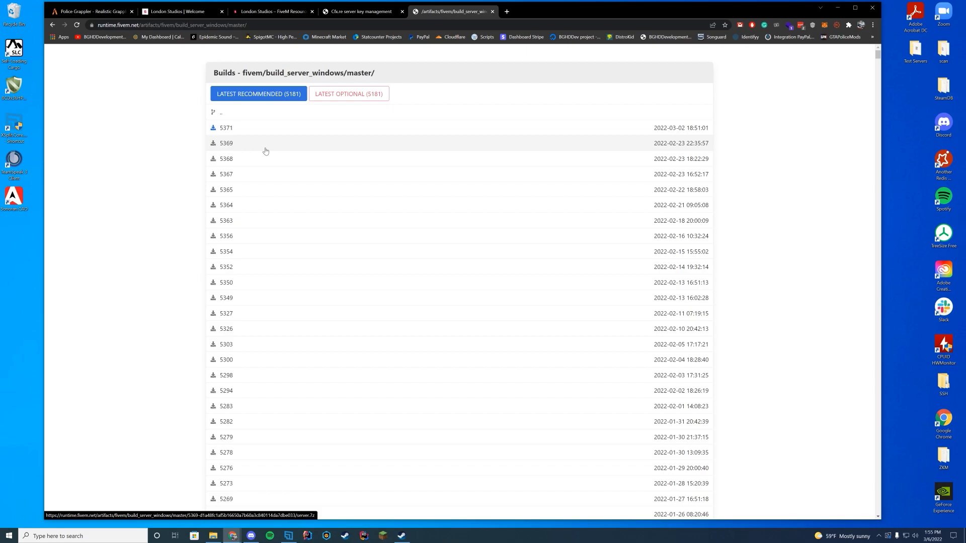
{"action": "left_click", "coordinate": [271, 11]}
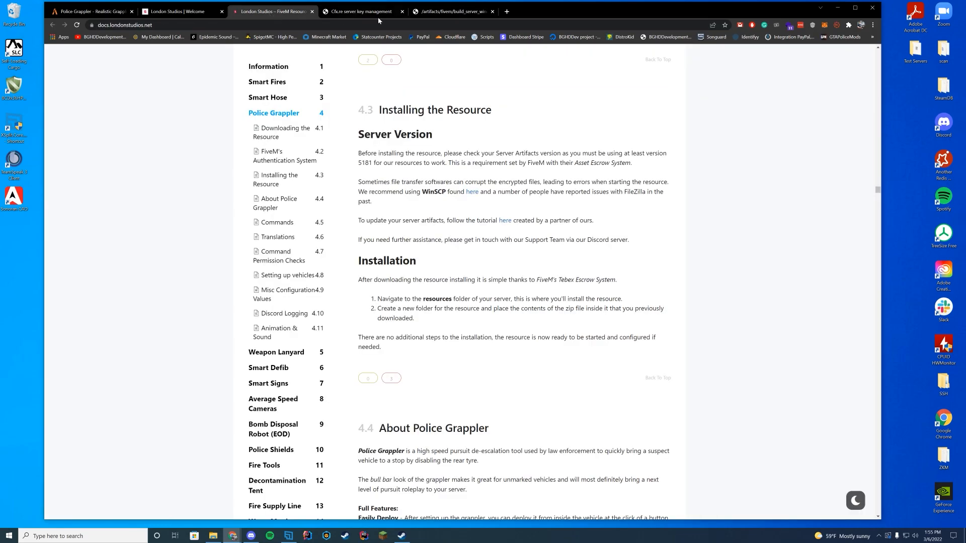
{"action": "left_click", "coordinate": [453, 11]}
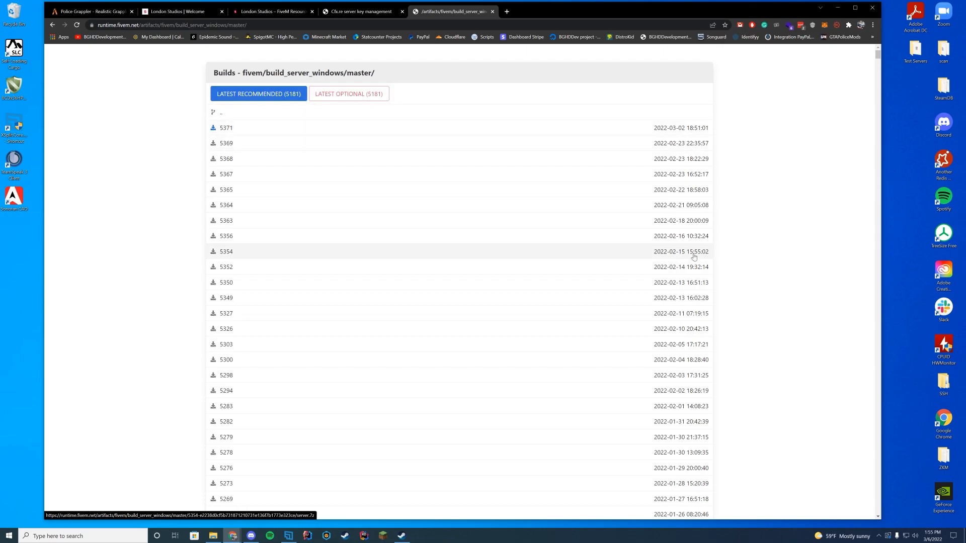
{"action": "mouse_move", "coordinate": [692, 256]}
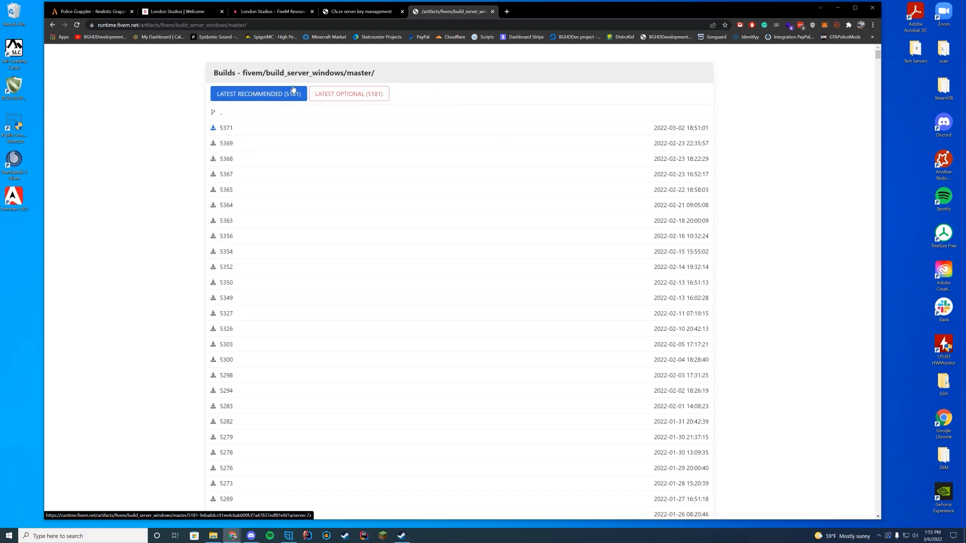
{"action": "left_click", "coordinate": [358, 11]}
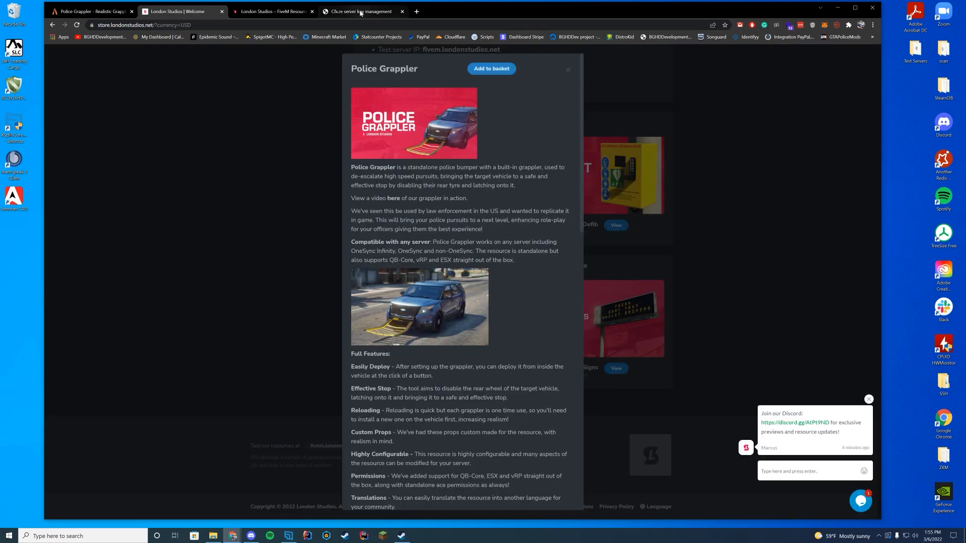
Download the purchased Grappler asset from Cfx.re Keymaster and return to the forum post.
{"action": "left_click", "coordinate": [359, 11]}
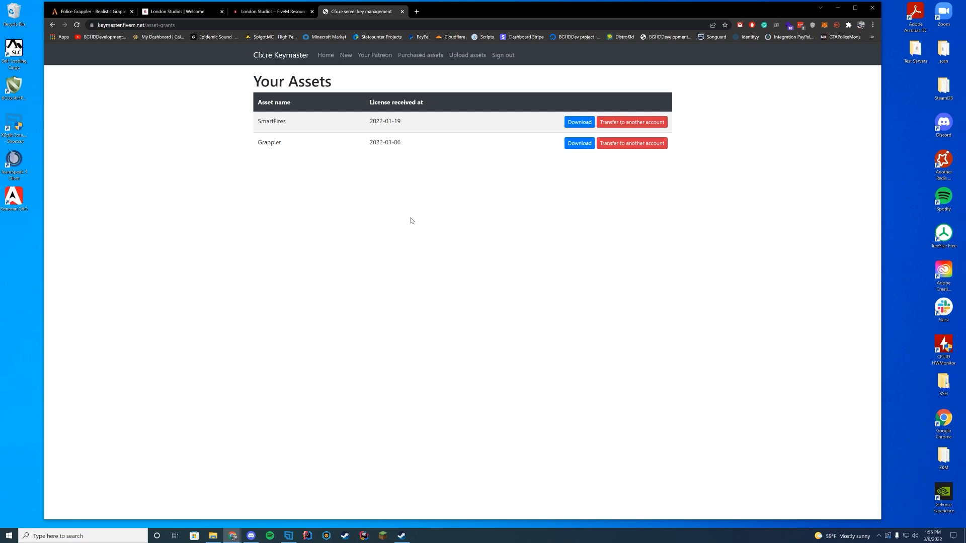
{"action": "mouse_move", "coordinate": [465, 170]}
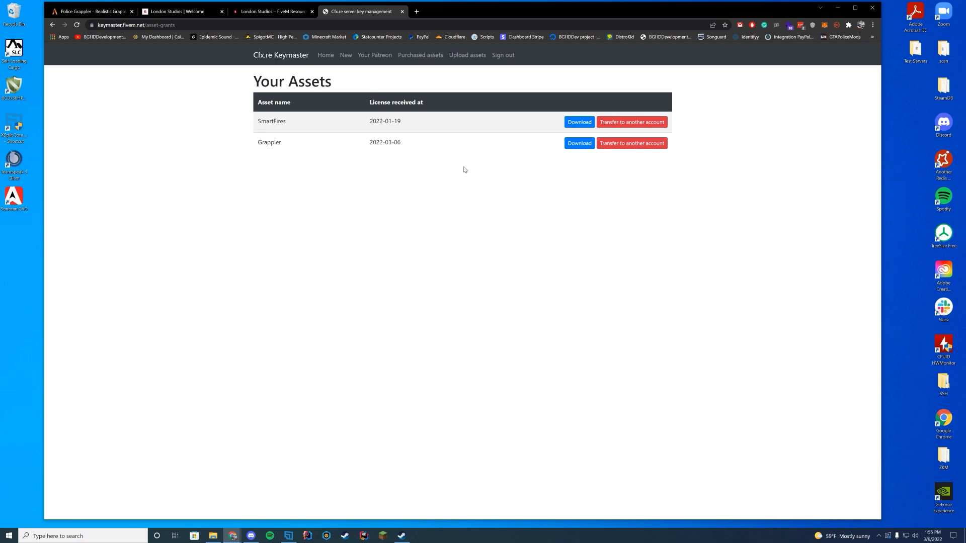
{"action": "left_click", "coordinate": [578, 143]}
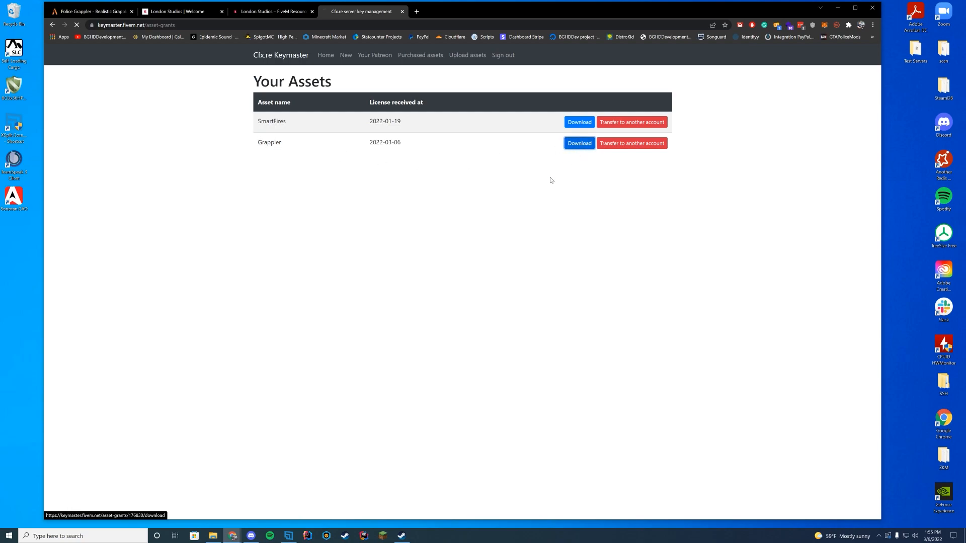
{"action": "left_click", "coordinate": [578, 142]}
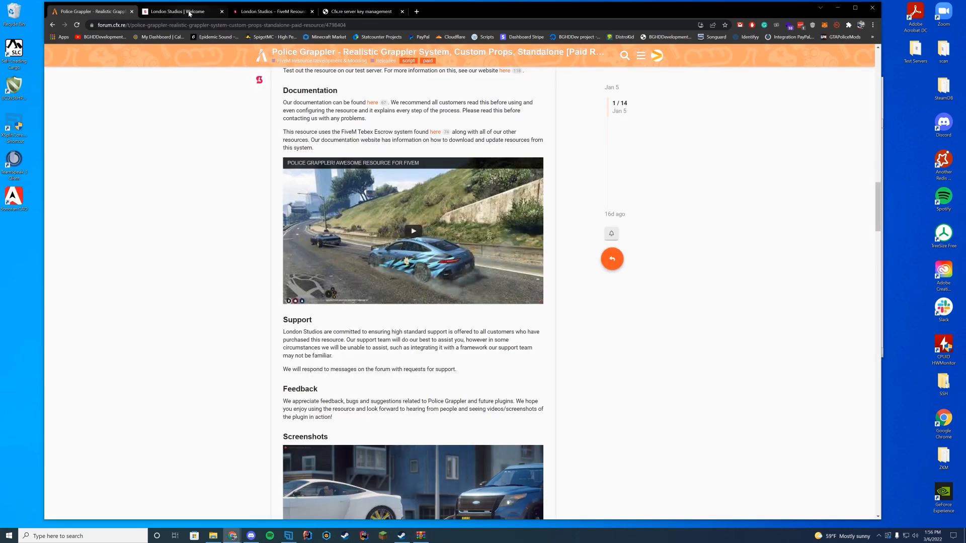
{"action": "left_click", "coordinate": [274, 14]}
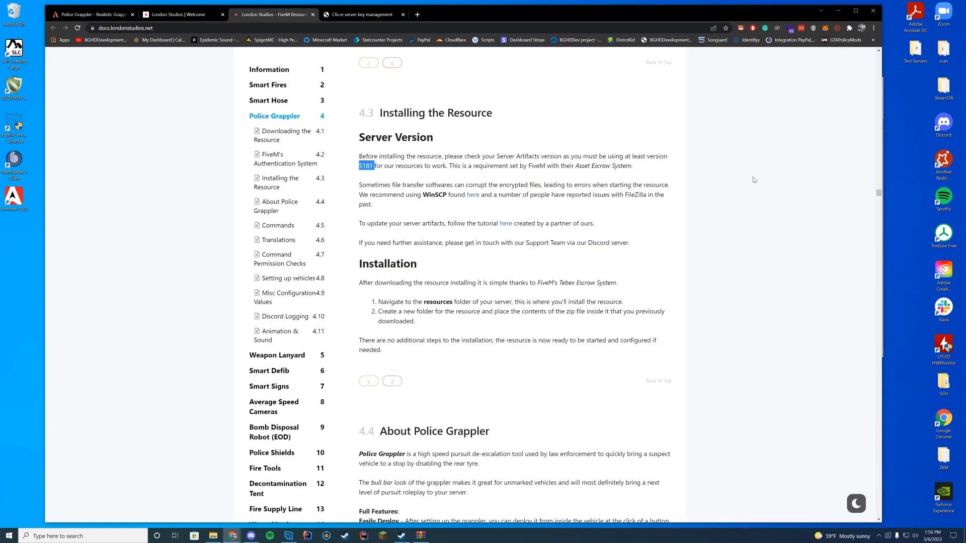
{"action": "scroll", "scroll_direction": "down", "scroll_amount": 3}
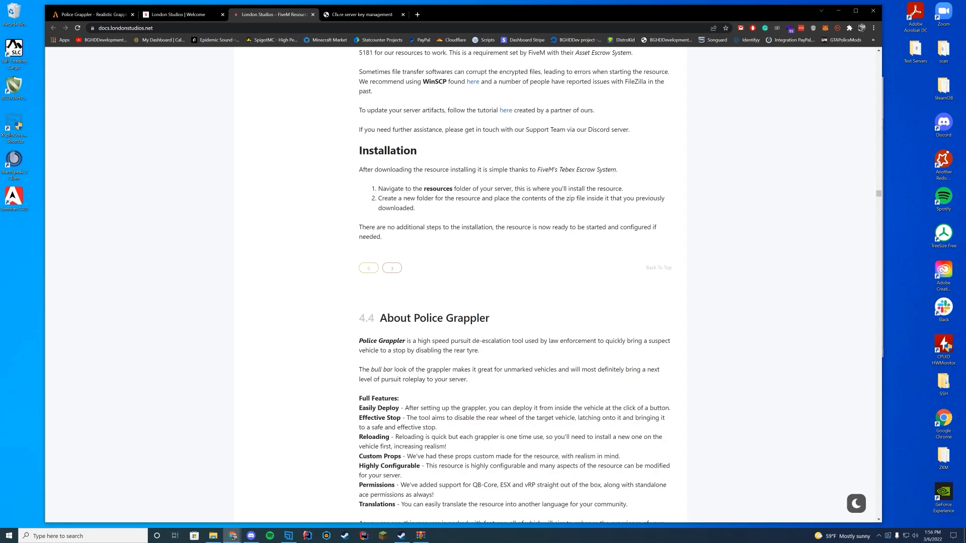
{"action": "mouse_move", "coordinate": [654, 205]}
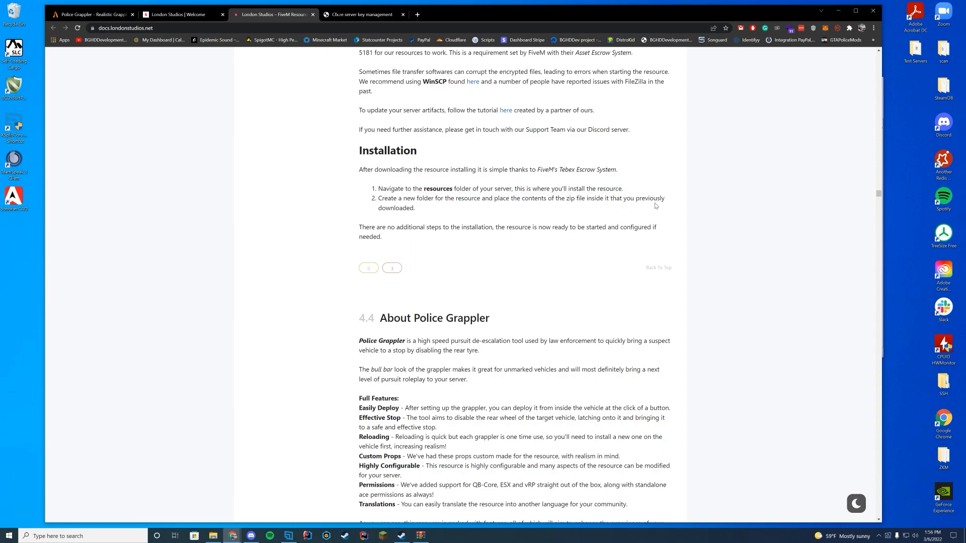
{"action": "scroll", "scroll_direction": "down", "scroll_amount": 3}
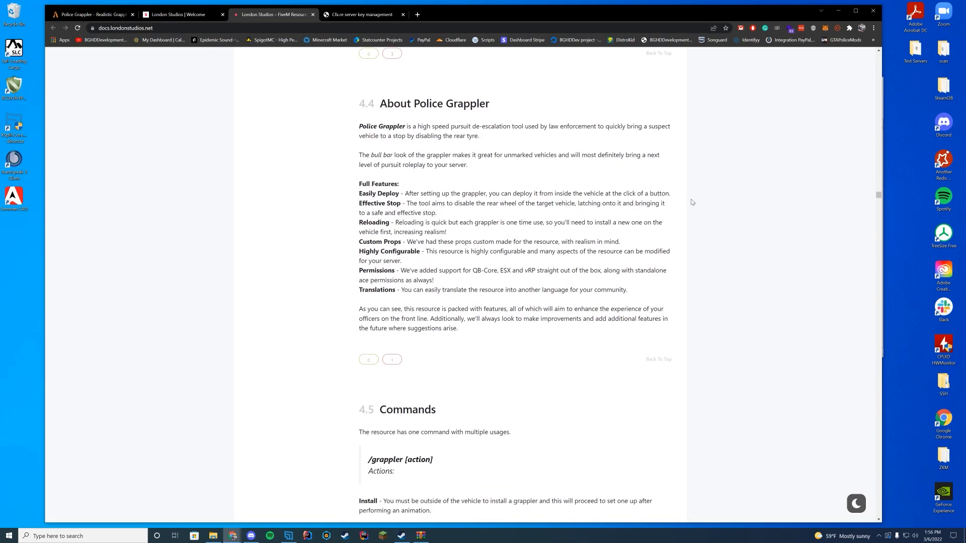
{"action": "scroll", "scroll_direction": "down", "scroll_amount": 3}
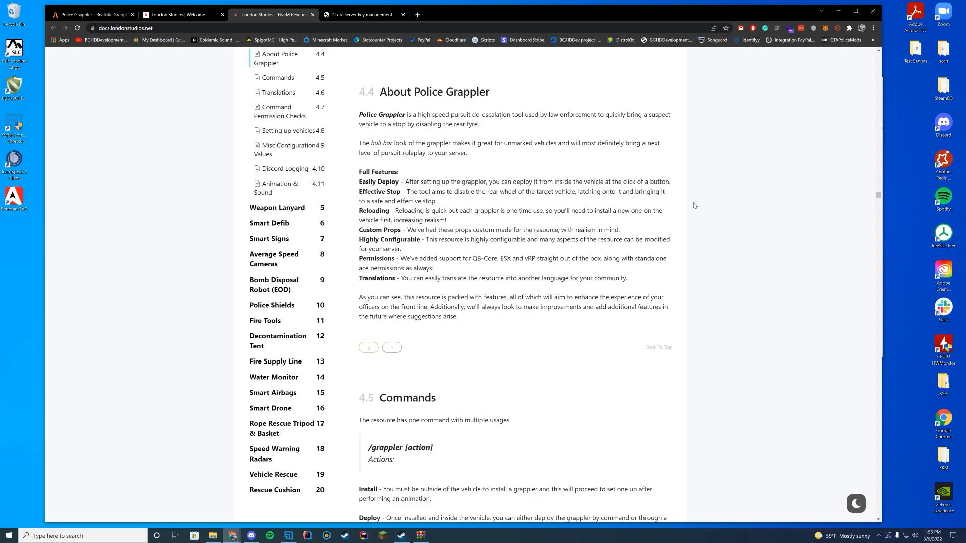
{"action": "scroll", "scroll_direction": "down", "scroll_amount": 3}
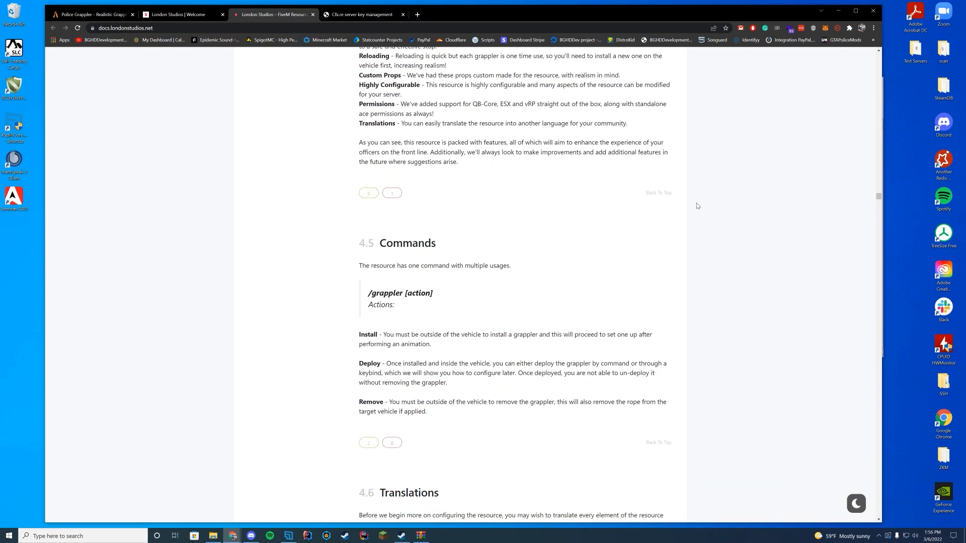
{"action": "scroll", "scroll_direction": "down", "scroll_amount": 3}
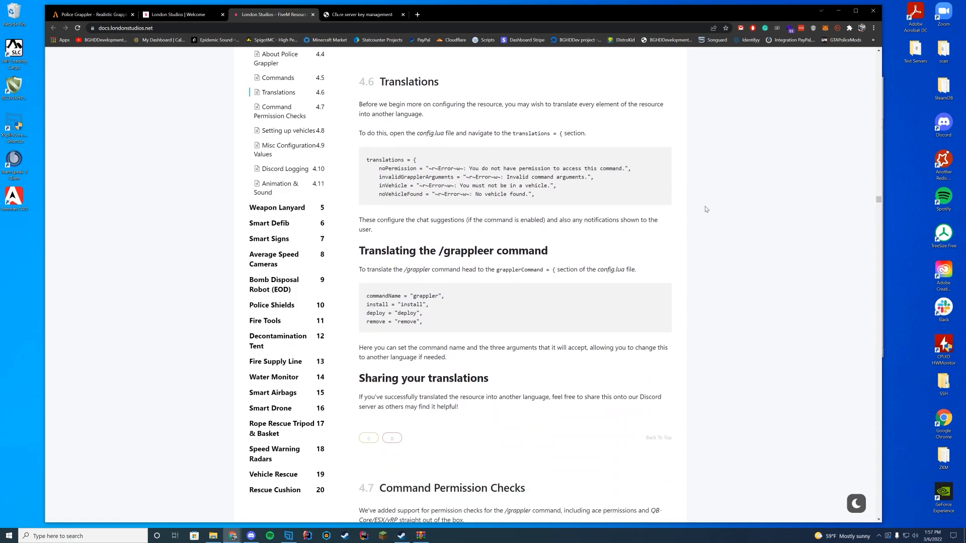
{"action": "scroll", "scroll_direction": "down", "scroll_amount": 3}
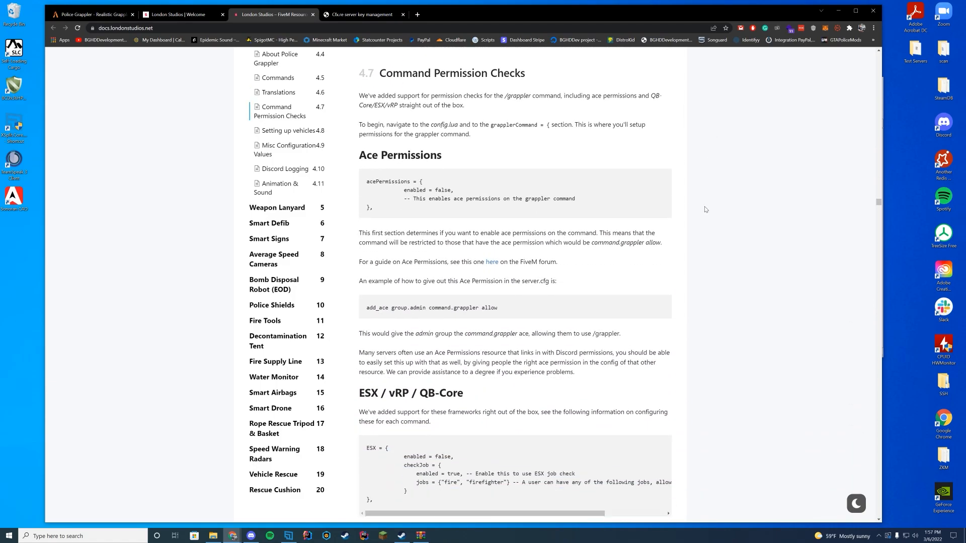
{"action": "double_click", "coordinate": [441, 308]}
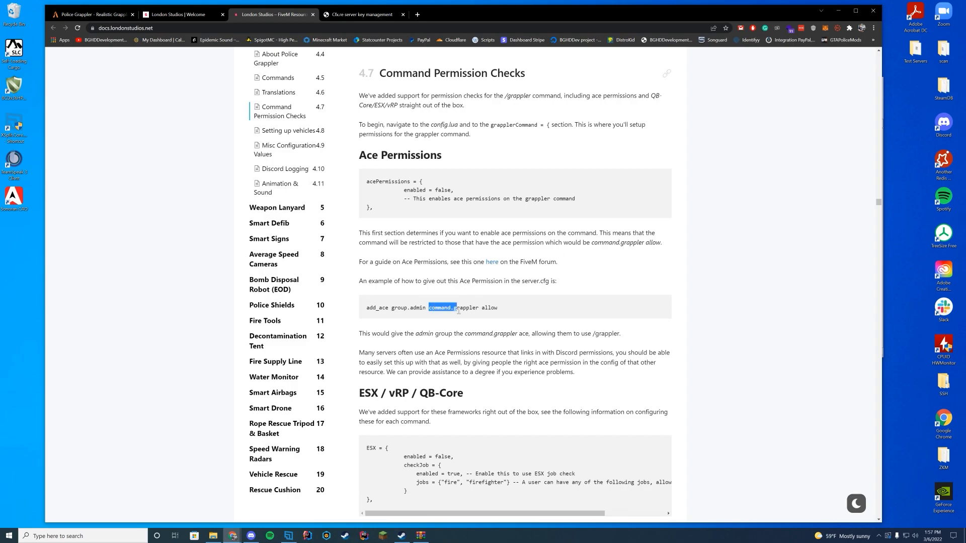
{"action": "scroll", "scroll_direction": "down", "scroll_amount": 3}
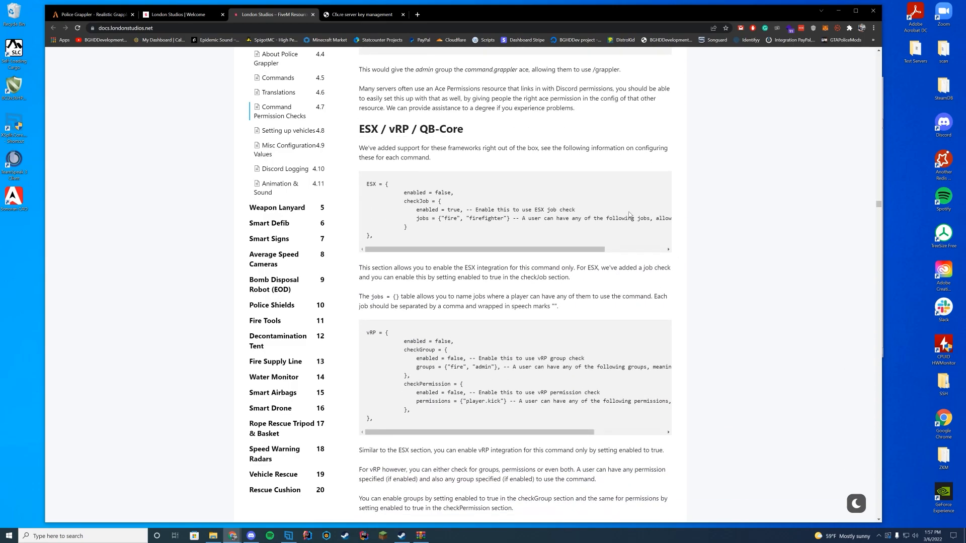
{"action": "mouse_move", "coordinate": [677, 227]}
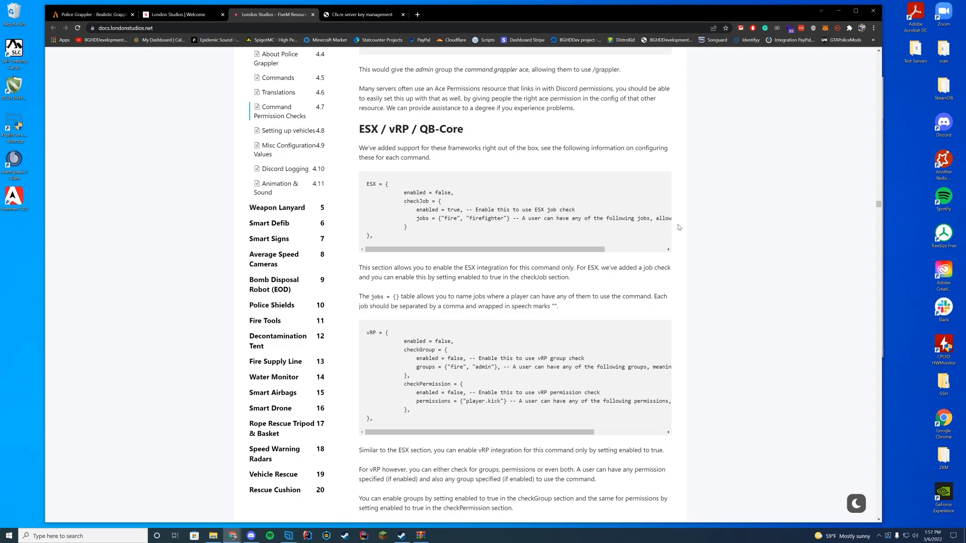
{"action": "mouse_move", "coordinate": [664, 227]}
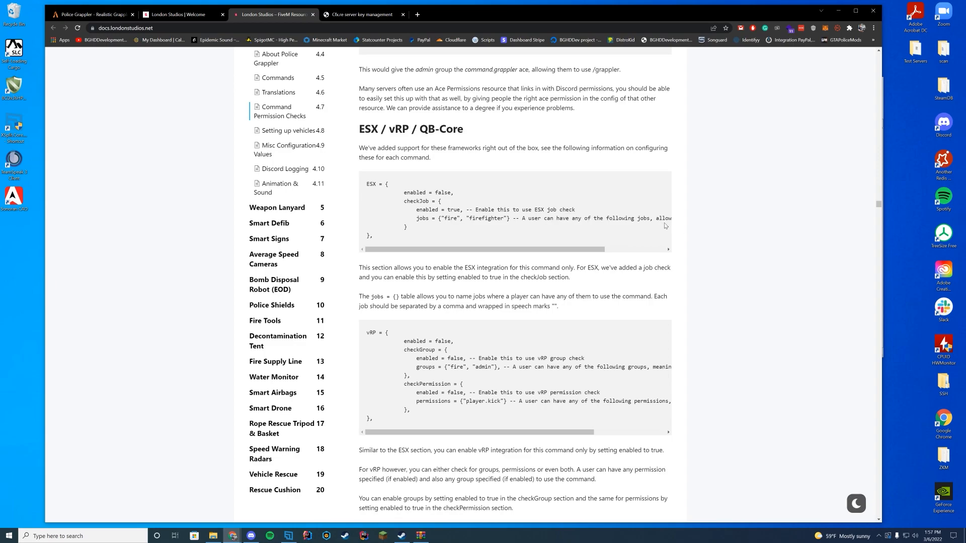
{"action": "scroll", "scroll_direction": "down", "scroll_amount": 3}
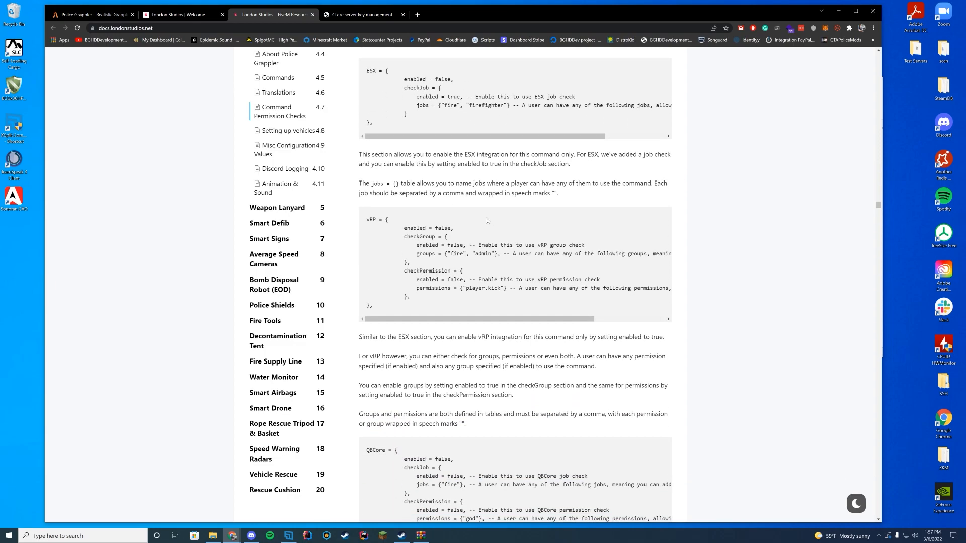
{"action": "scroll", "scroll_direction": "down", "scroll_amount": 3}
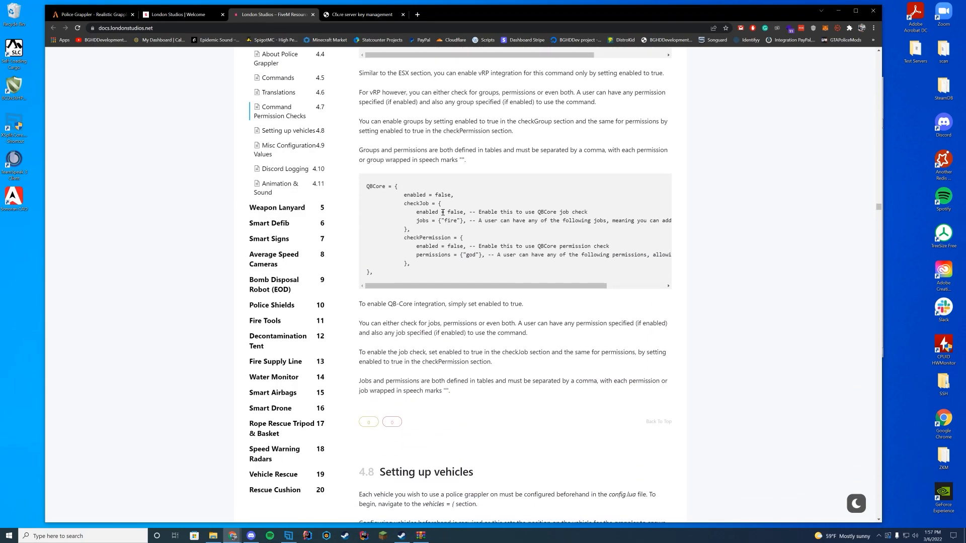
{"action": "scroll", "scroll_direction": "down", "scroll_amount": 3}
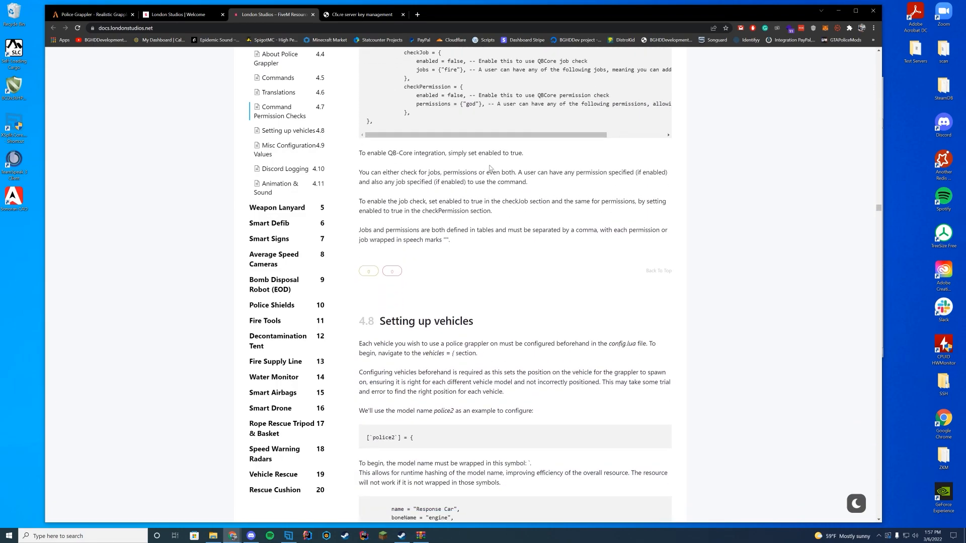
{"action": "scroll", "scroll_direction": "down", "scroll_amount": 3}
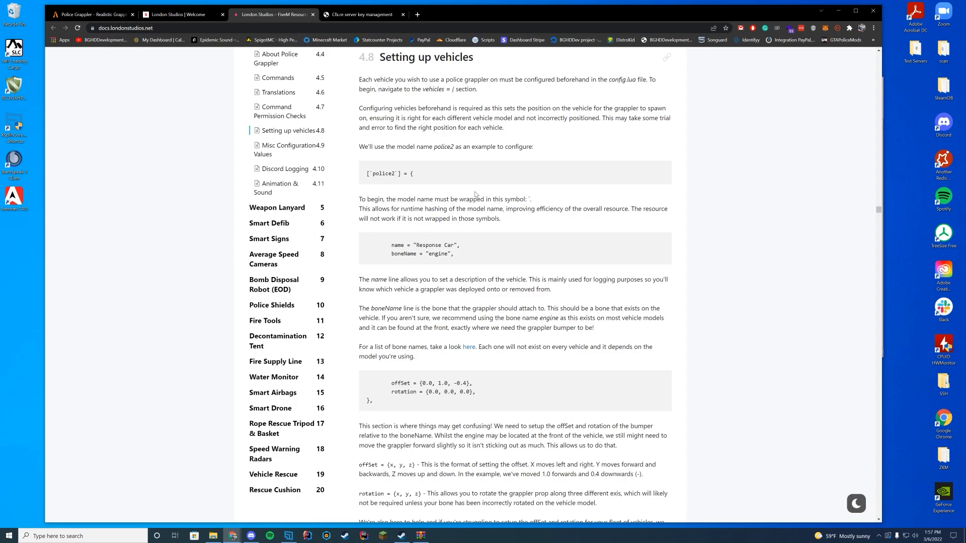
{"action": "scroll", "scroll_direction": "down", "scroll_amount": 3}
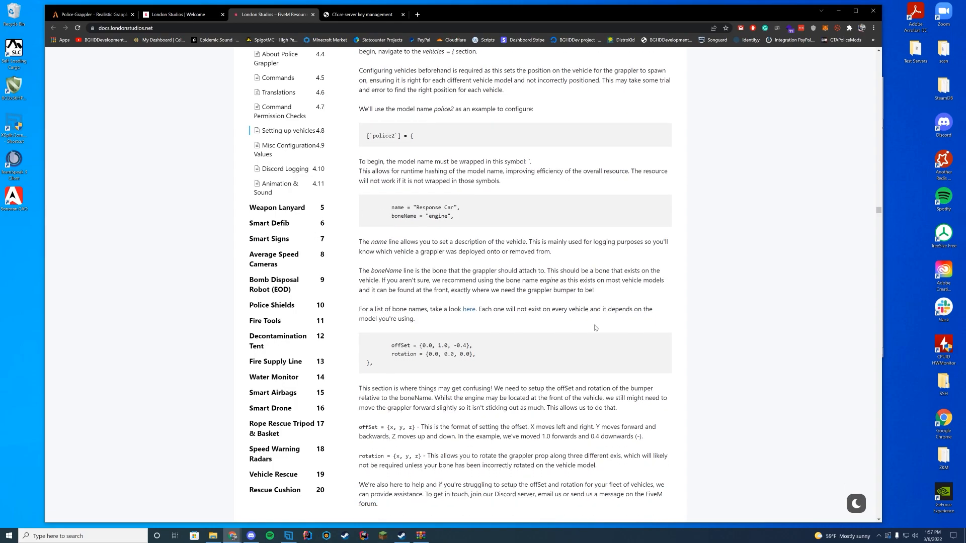
{"action": "left_click_drag", "start_coordinate": [437, 345], "coordinate": [471, 353]}
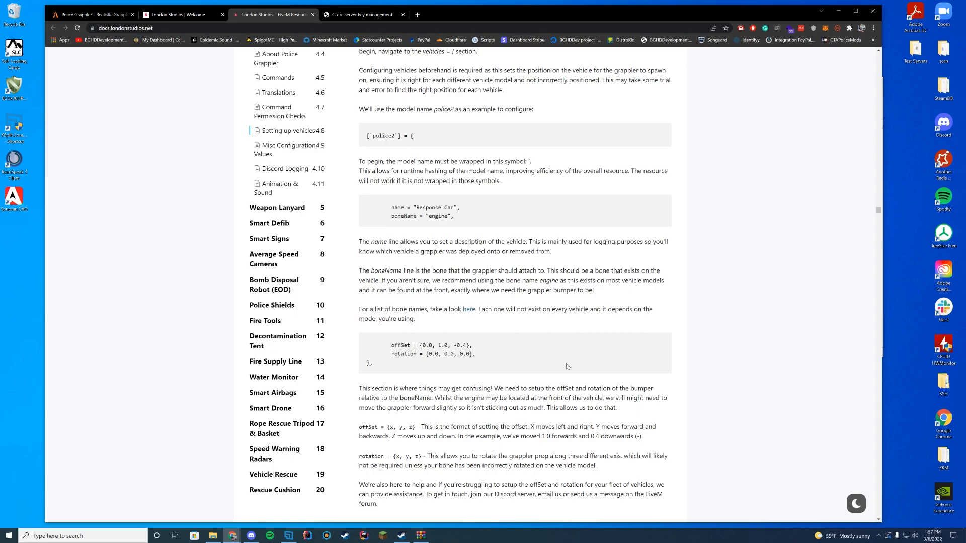
{"action": "scroll", "scroll_direction": "down", "scroll_amount": 3}
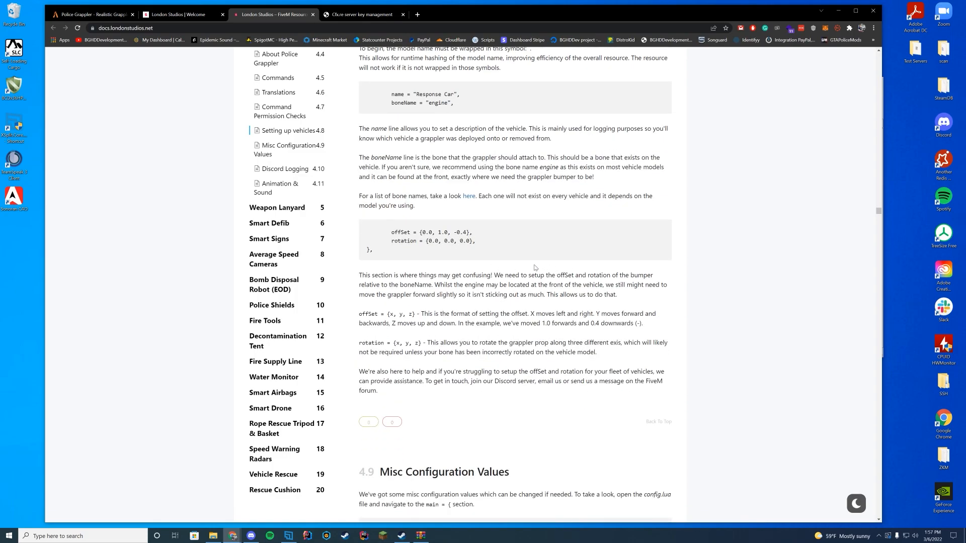
{"action": "scroll", "scroll_direction": "down", "scroll_amount": 3}
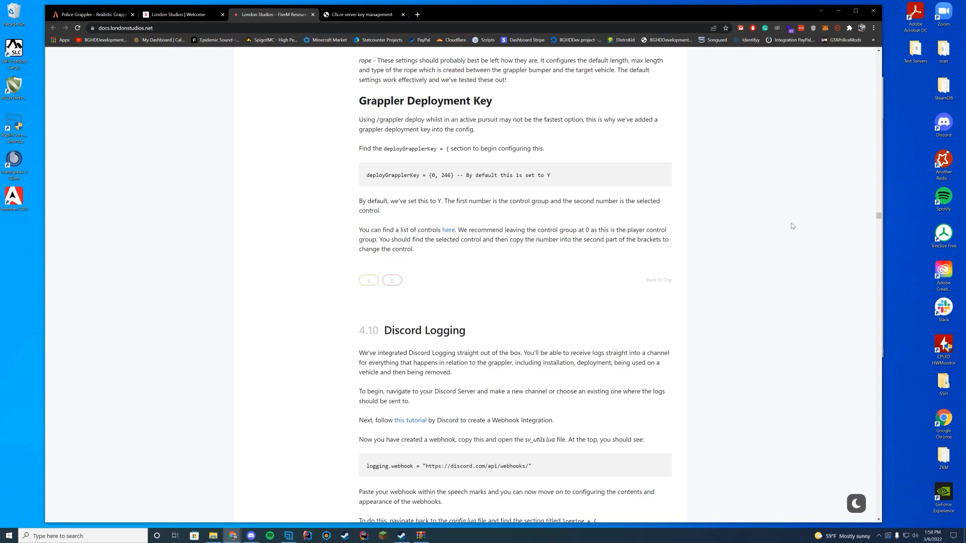
{"action": "scroll", "scroll_direction": "down", "scroll_amount": 3}
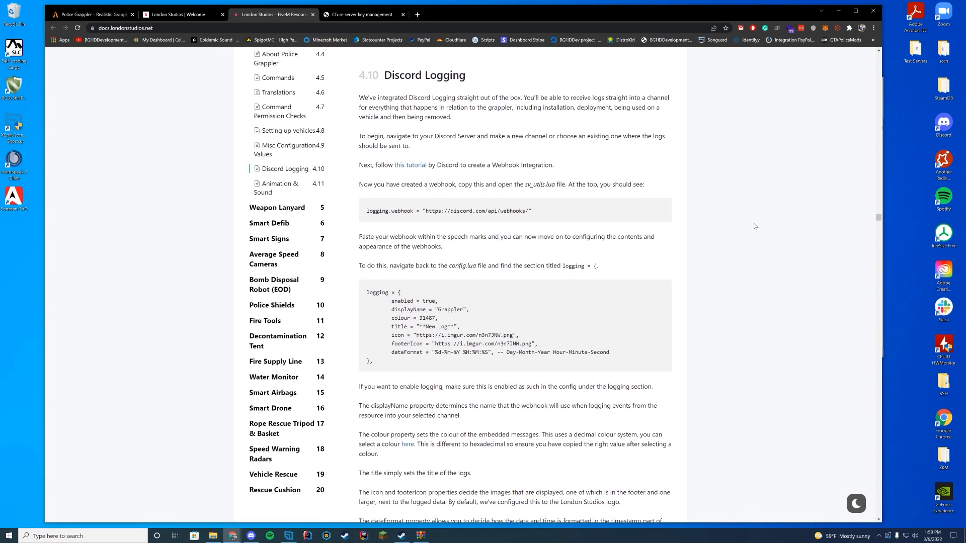
{"action": "scroll", "scroll_direction": "down", "scroll_amount": 3}
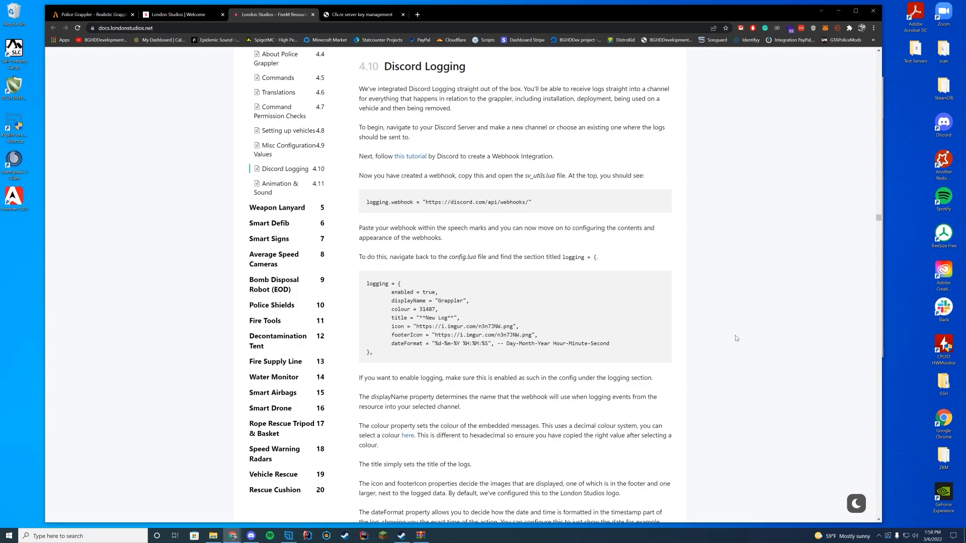
{"action": "scroll", "scroll_direction": "down", "scroll_amount": 3}
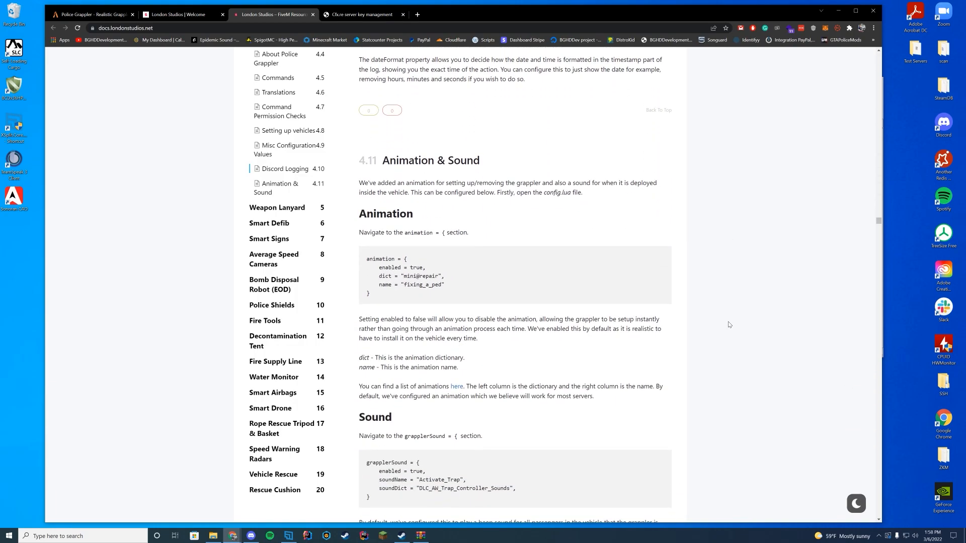
{"action": "scroll", "scroll_direction": "down", "scroll_amount": 3}
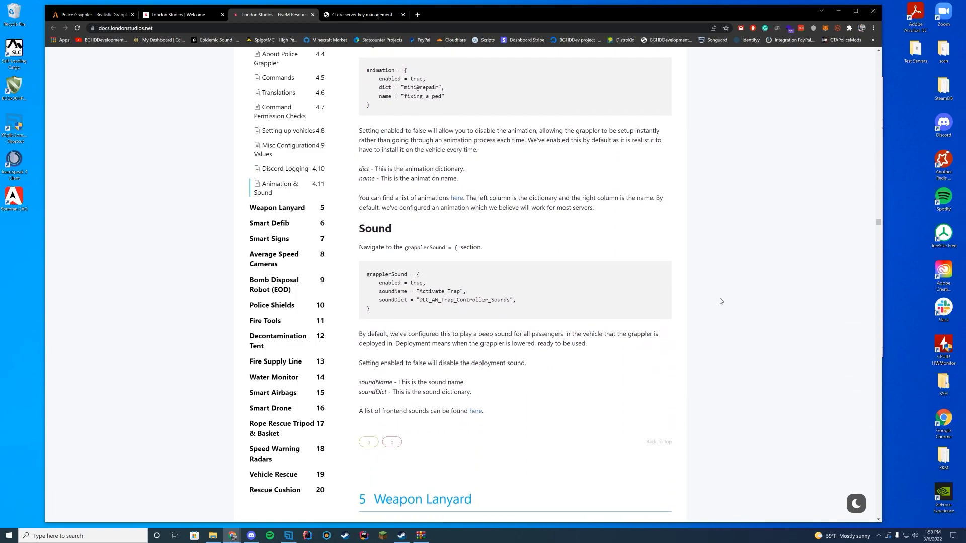
{"action": "mouse_move", "coordinate": [798, 152]}
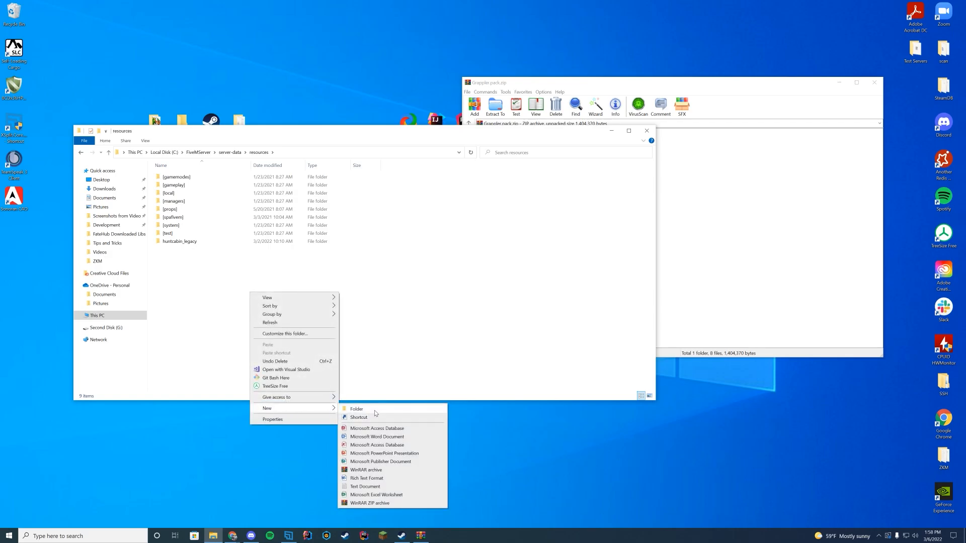
Create a grappler folder in resources and extract the downloaded files into it.
{"action": "left_click", "coordinate": [356, 408]}
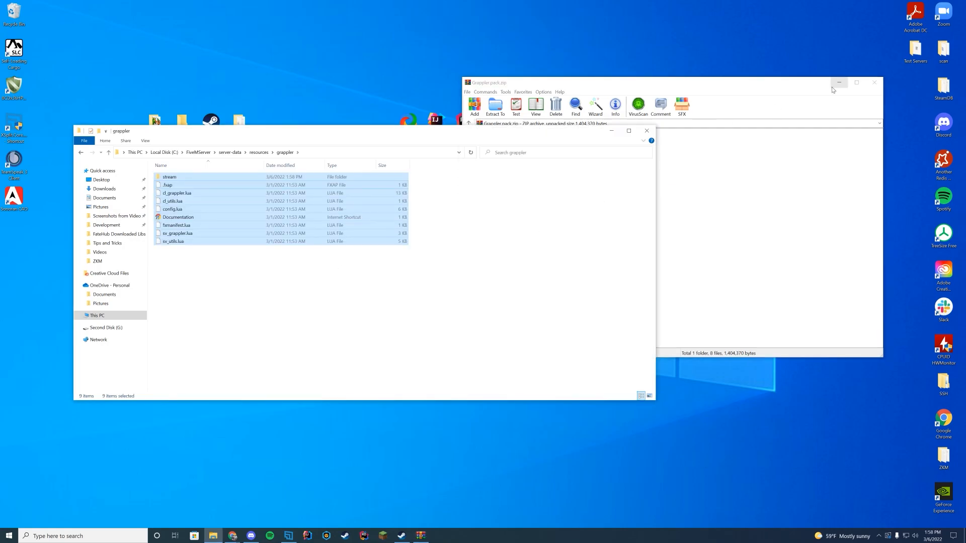
{"action": "right_click", "coordinate": [172, 209]}
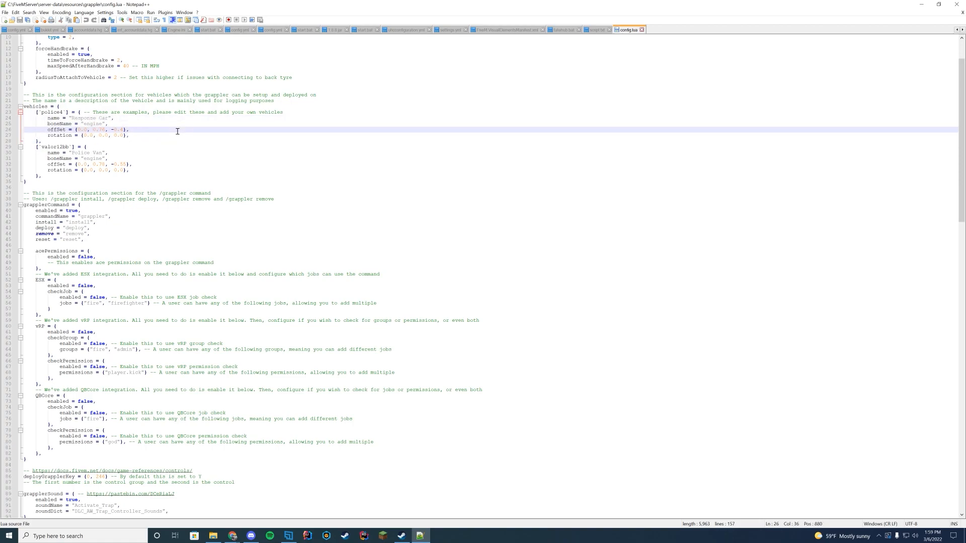
Duplicate the police2 block as a police entry named Response Car 1 in config.lua.
{"action": "scroll", "scroll_direction": "down", "scroll_amount": 3}
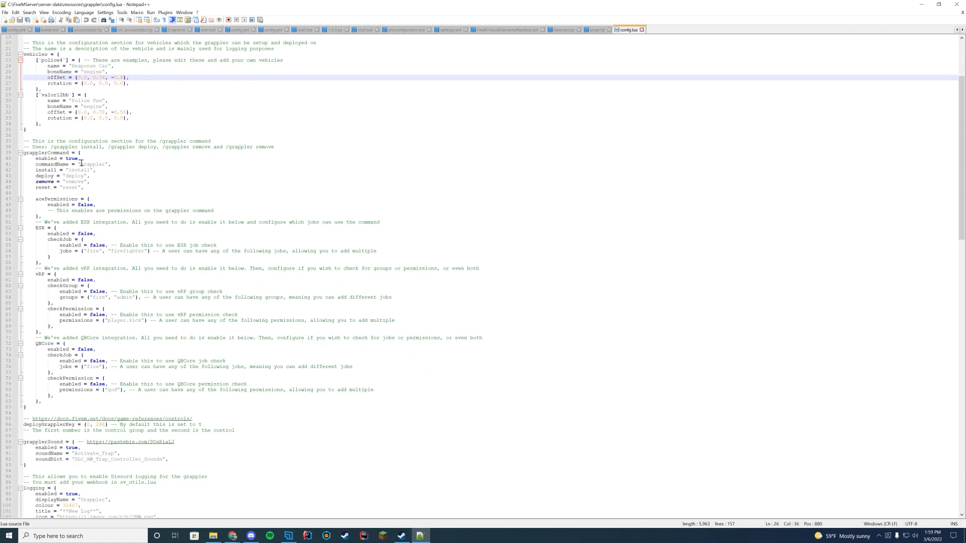
{"action": "left_click", "coordinate": [80, 163]}
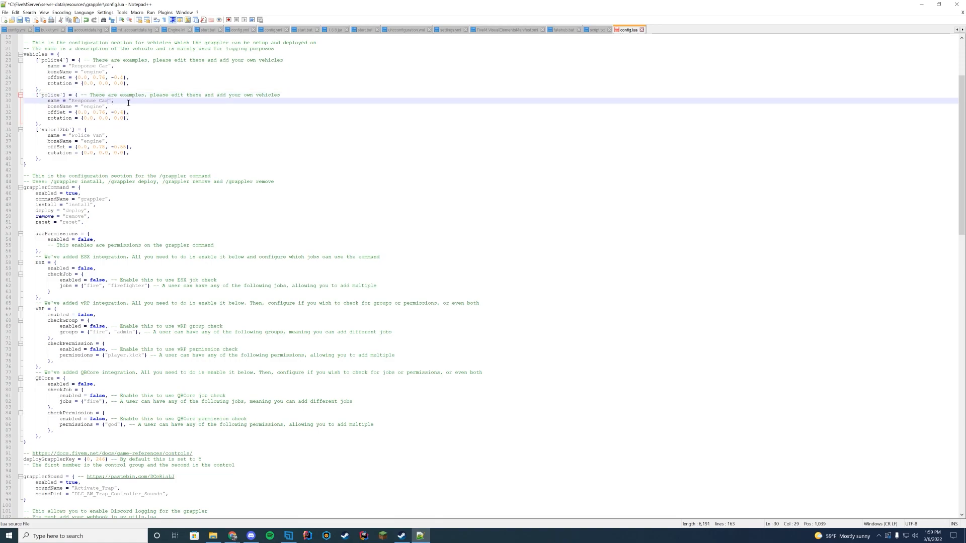
{"action": "type", "text": "1"}
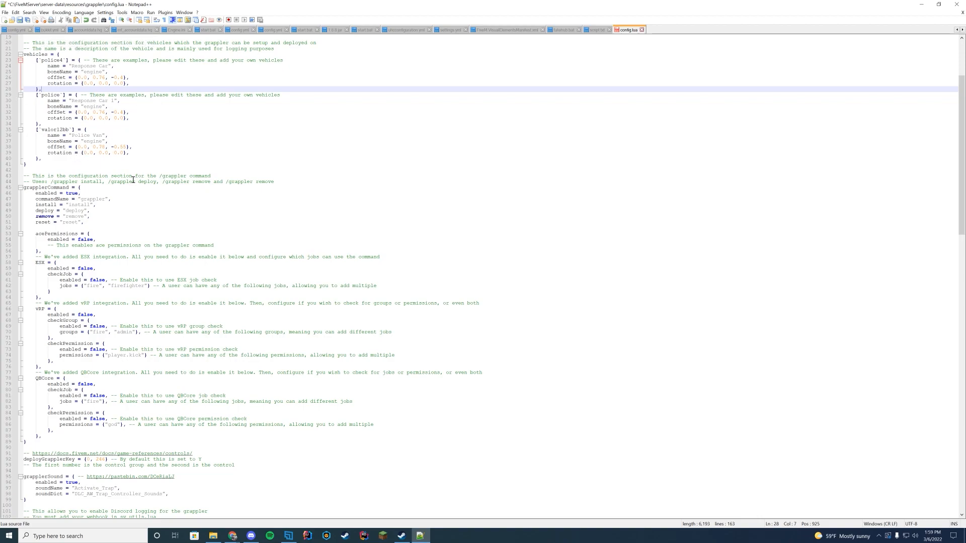
{"action": "mouse_move", "coordinate": [151, 145]}
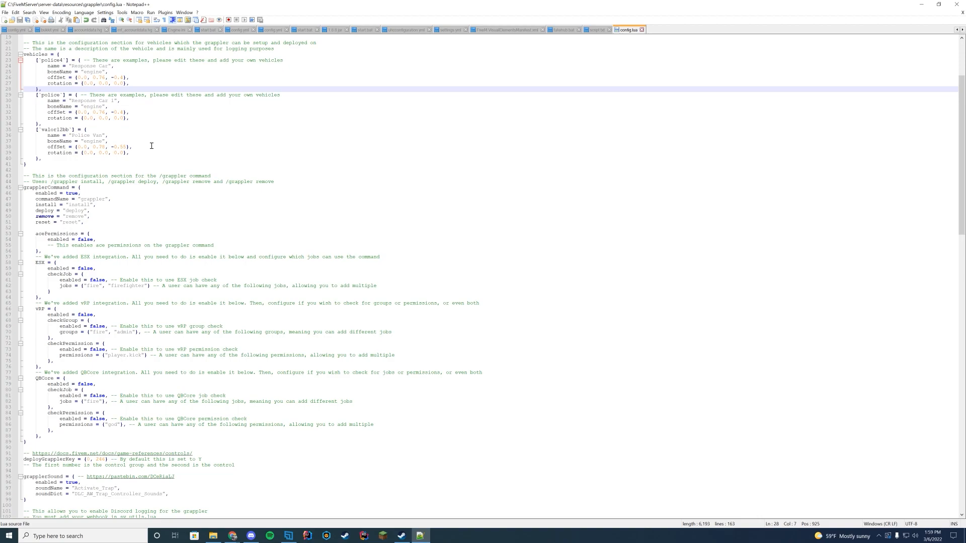
Set logging enabled = false in config.lua and save.
{"action": "scroll", "scroll_direction": "down", "scroll_amount": 3}
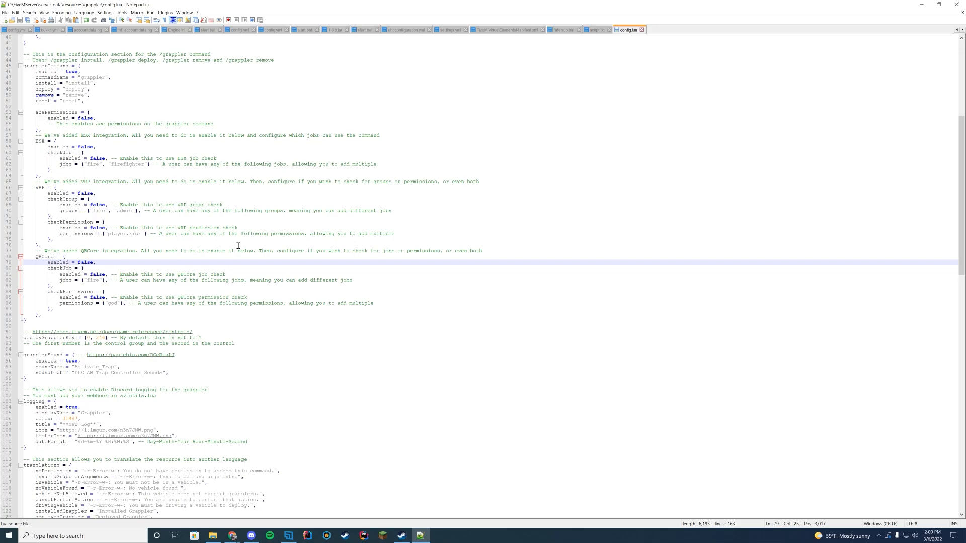
{"action": "scroll", "scroll_direction": "down", "scroll_amount": 3}
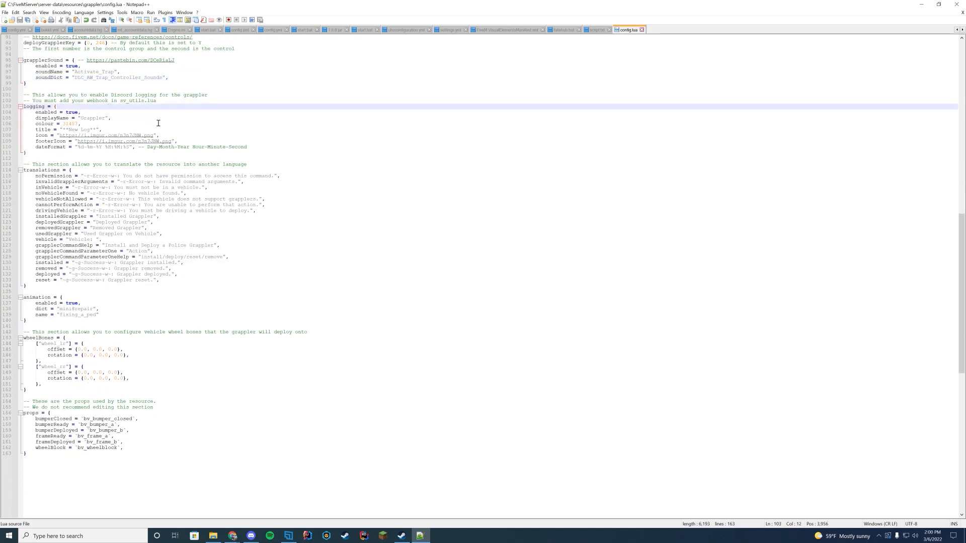
{"action": "left_click", "coordinate": [158, 136]}
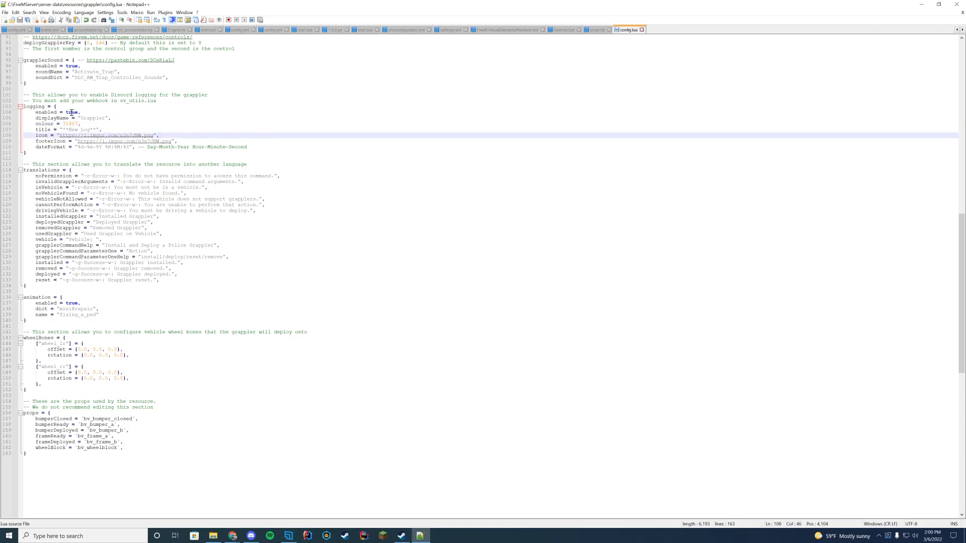
{"action": "type", "text": "false"}
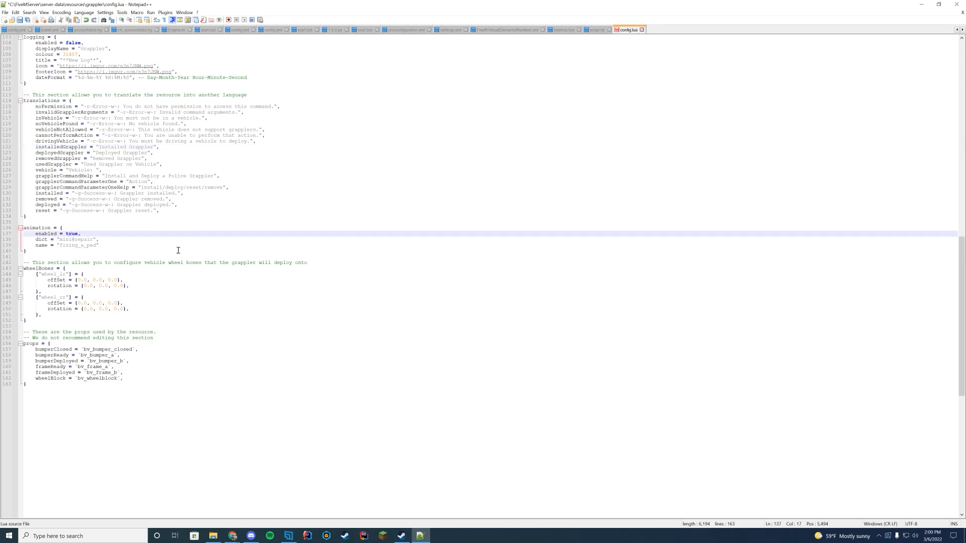
{"action": "mouse_move", "coordinate": [222, 266]}
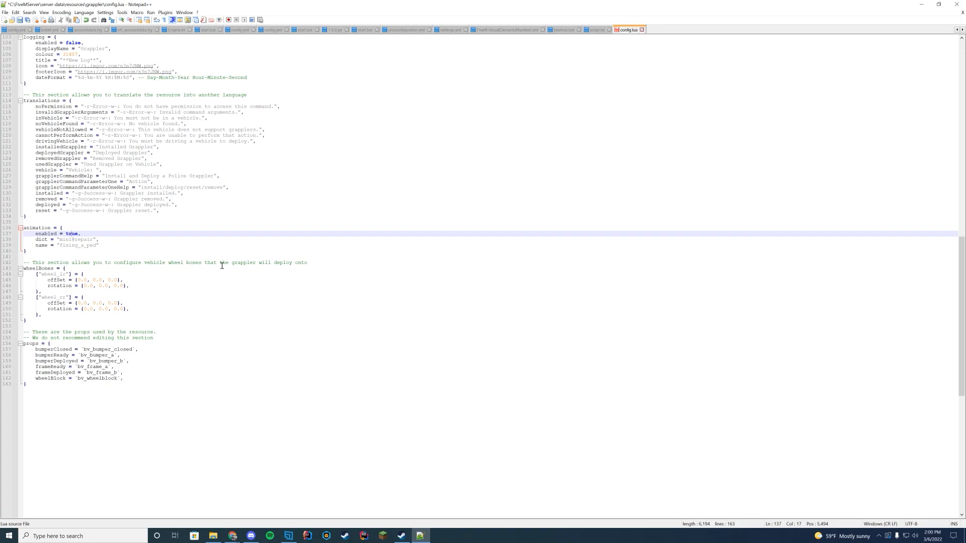
{"action": "left_click", "coordinate": [308, 263]}
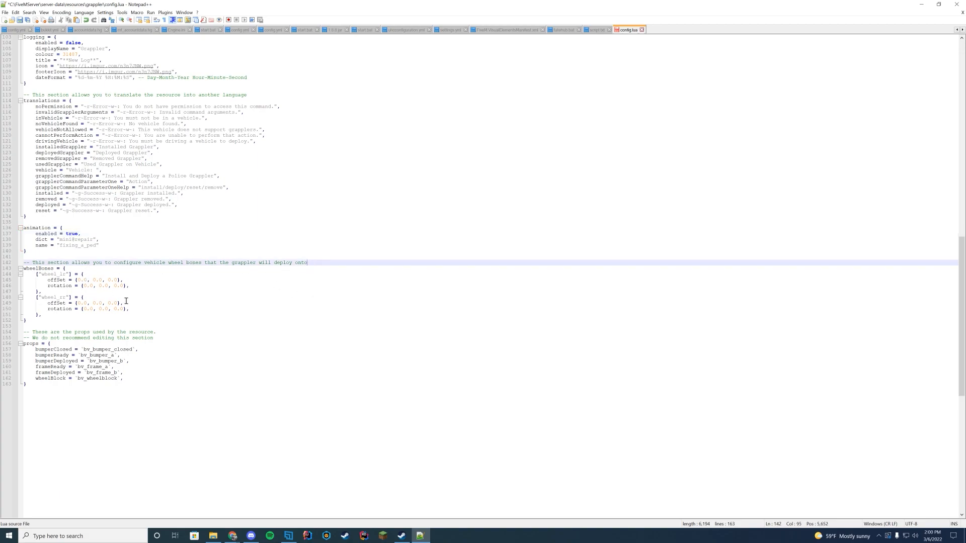
{"action": "mouse_move", "coordinate": [182, 285]}
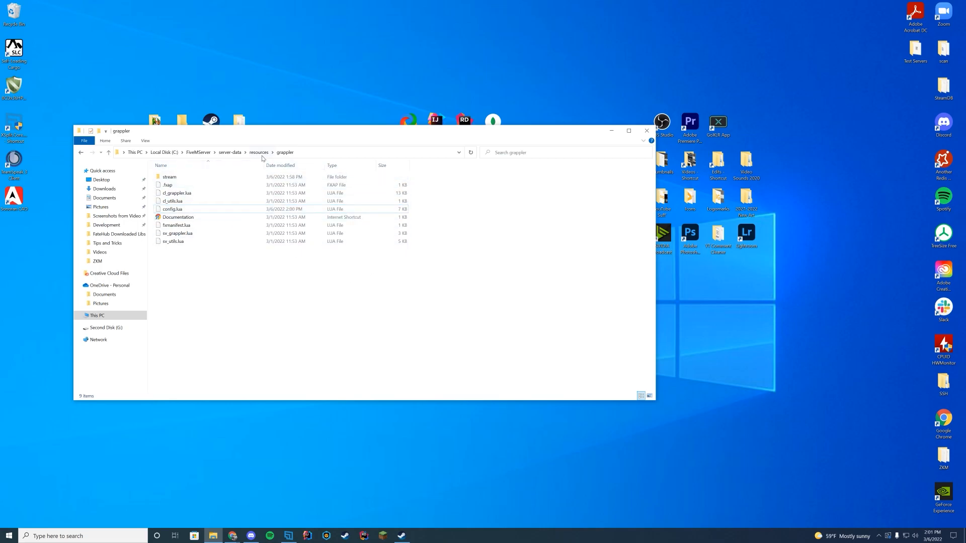
Add the line ensure grappler to server.cfg and save.
{"action": "right_click", "coordinate": [276, 257]}
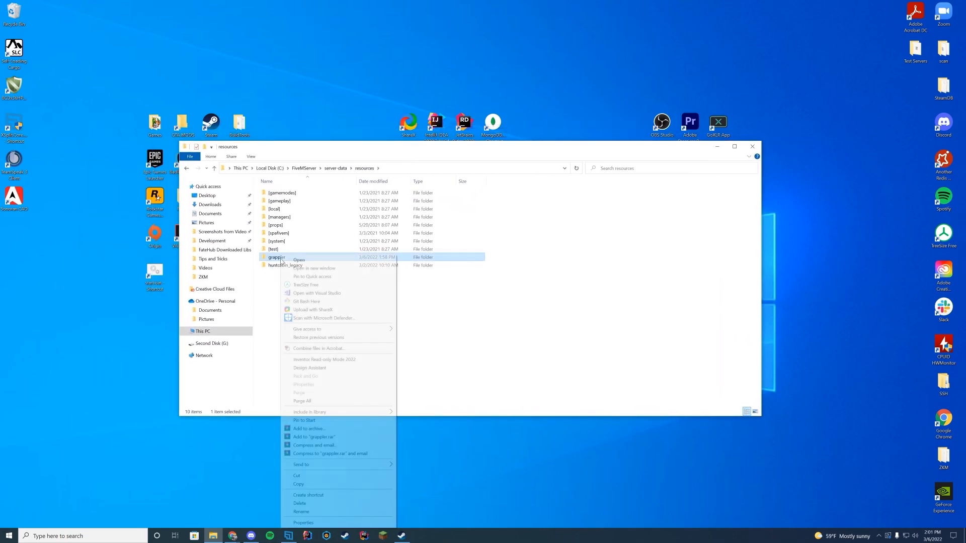
{"action": "left_click", "coordinate": [301, 512]}
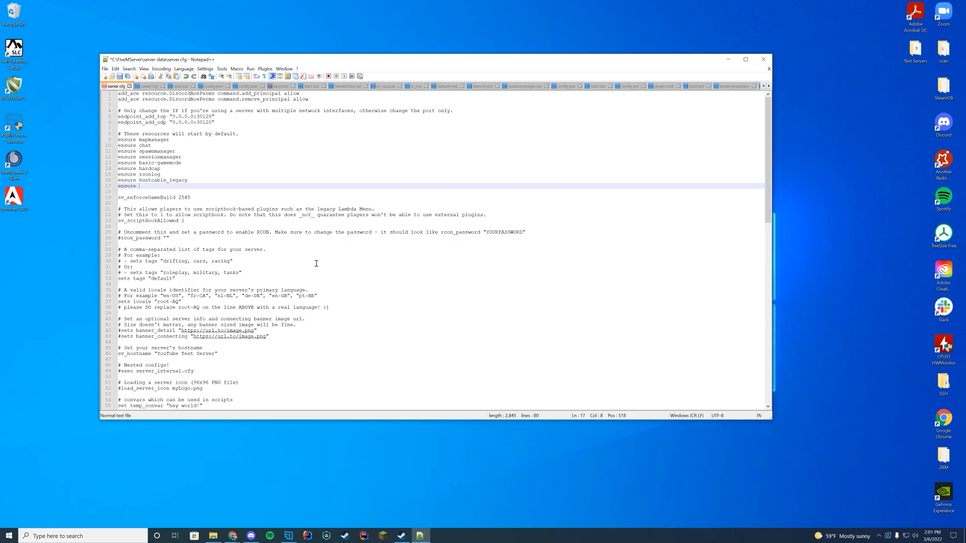
{"action": "type", "text": "grappler"}
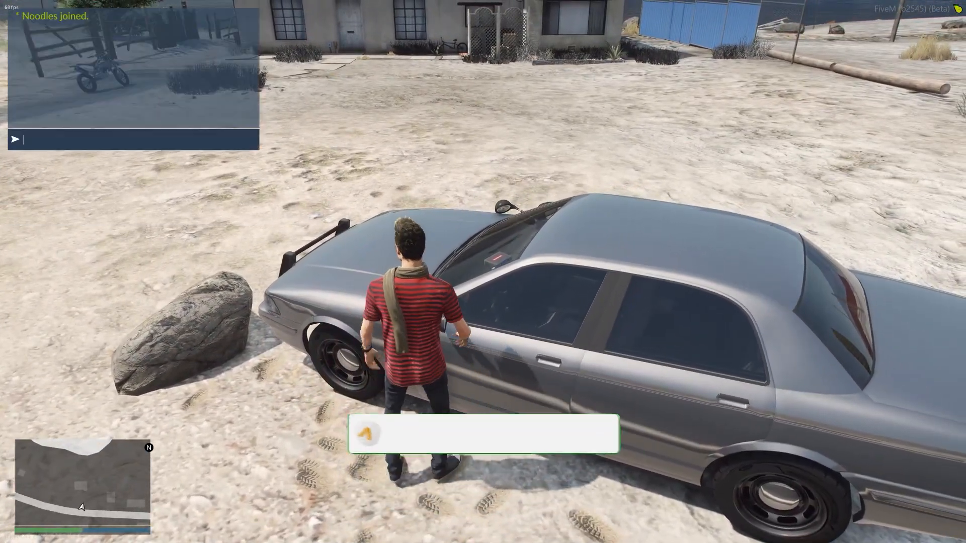
Run /grappler install in chat beside the patrol car to fit the grappler.
{"action": "type", "text": "/grapp"}
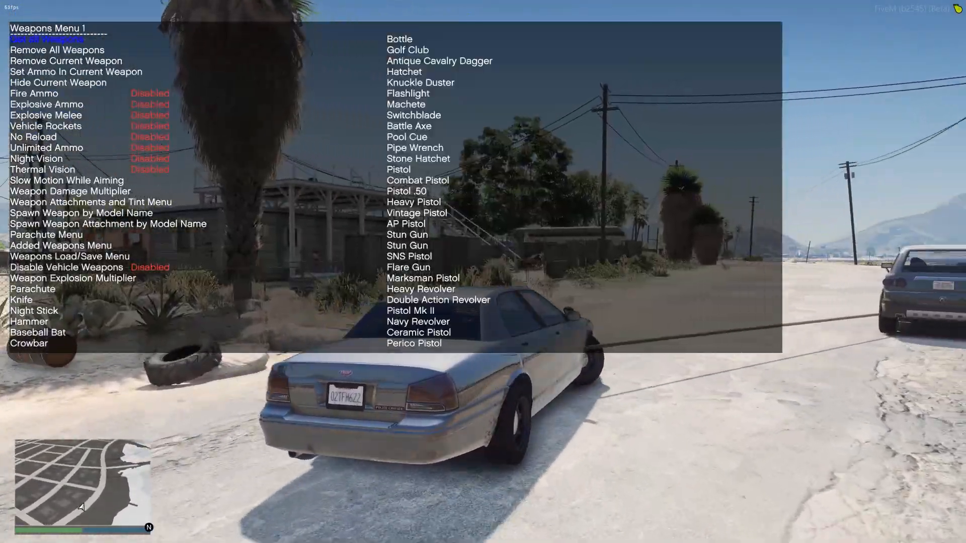
Close the trainer menu and drive the patrol car through Sandy Shores to try deploying the grappler.
{"action": "left_click", "coordinate": [42, 39]}
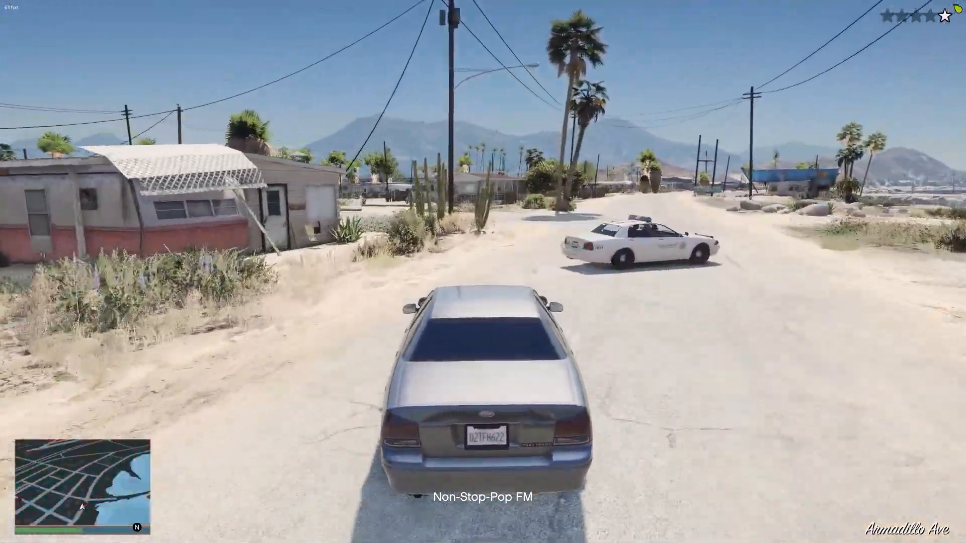
{"action": "key", "text": "w"}
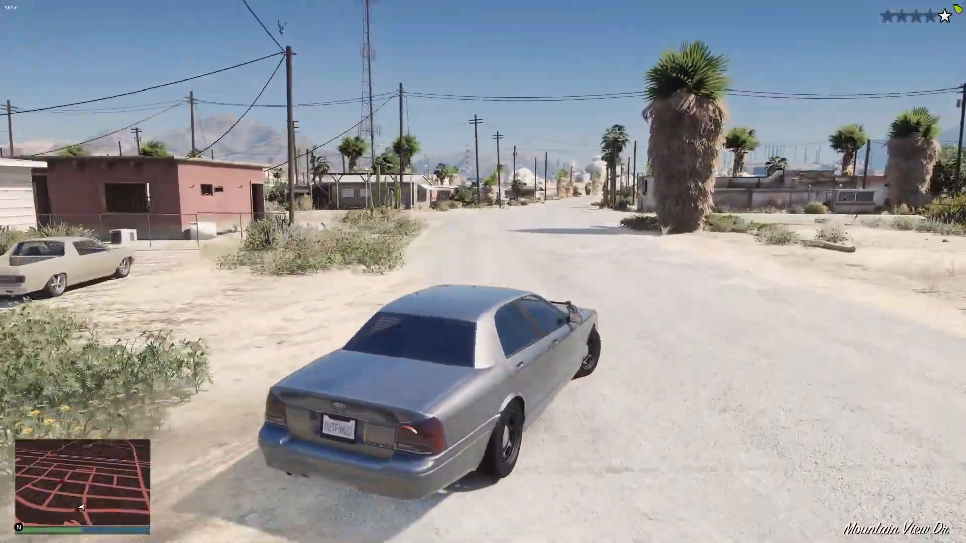